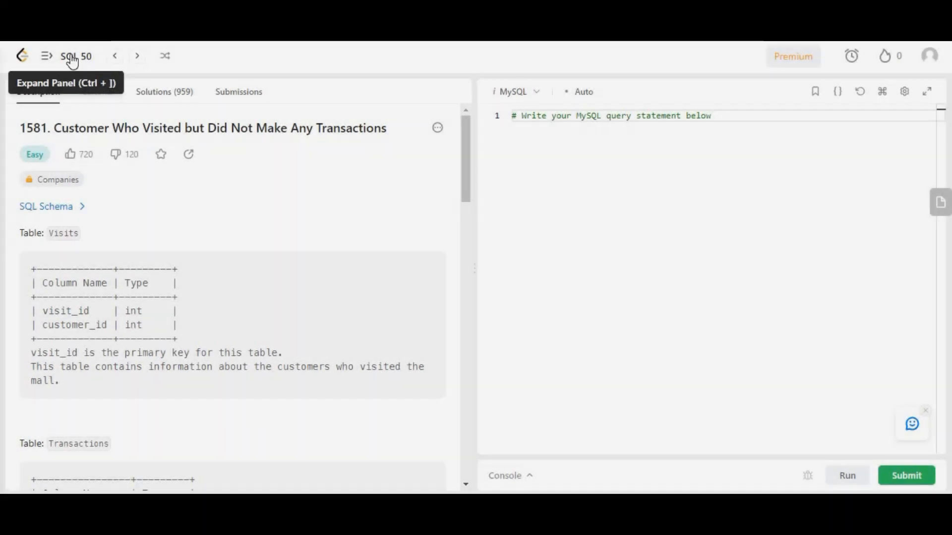
# Open the SQL 50 problem list and highlight the problem title.
pyautogui.click(76, 56)
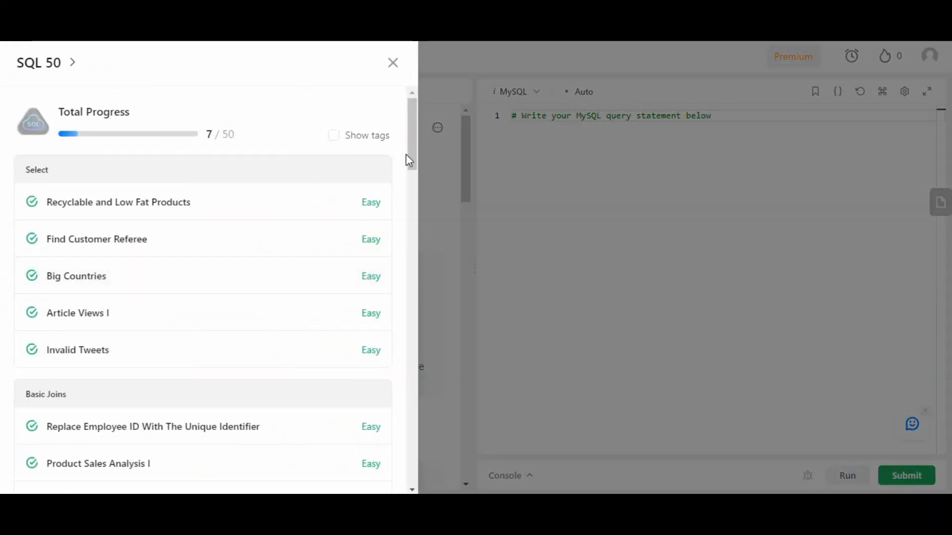
pyautogui.scroll(-3)
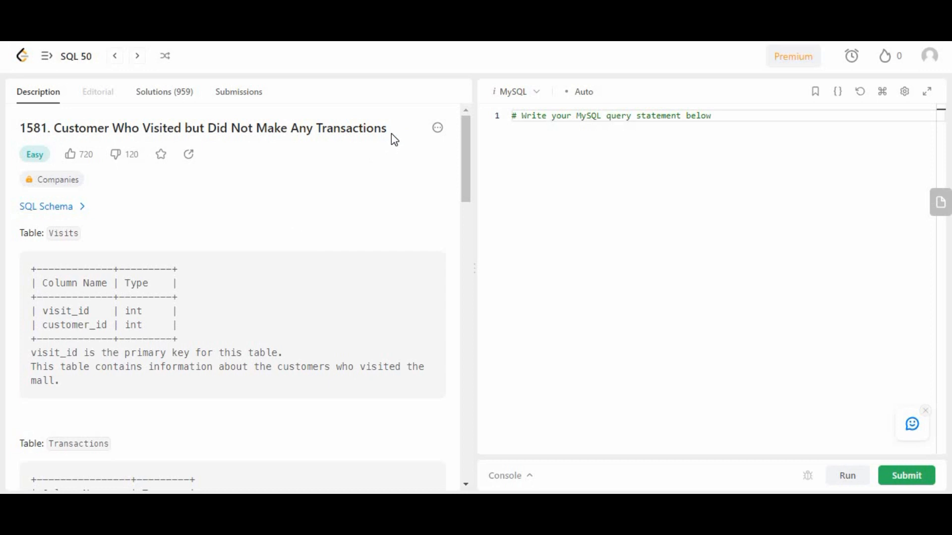
pyautogui.moveTo(60, 128); pyautogui.dragTo(387, 128)
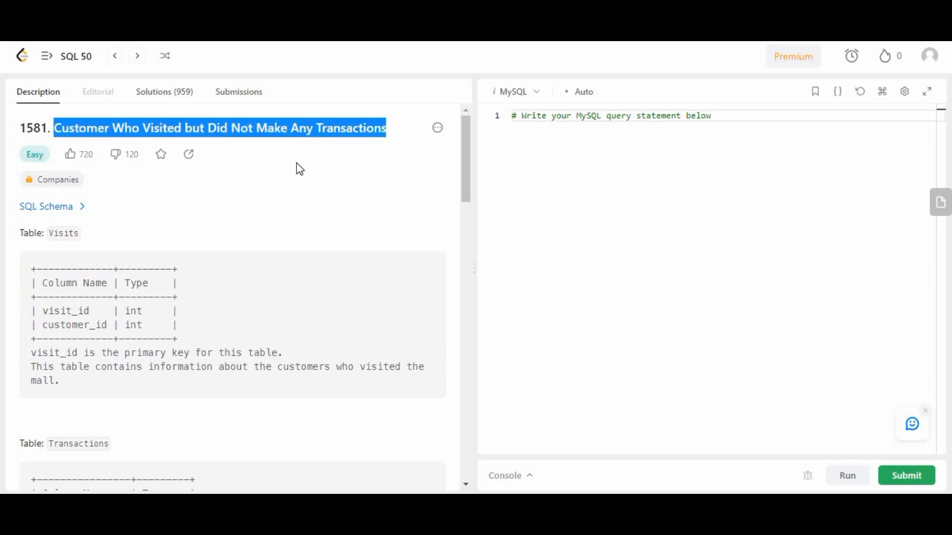
pyautogui.scroll(-3)
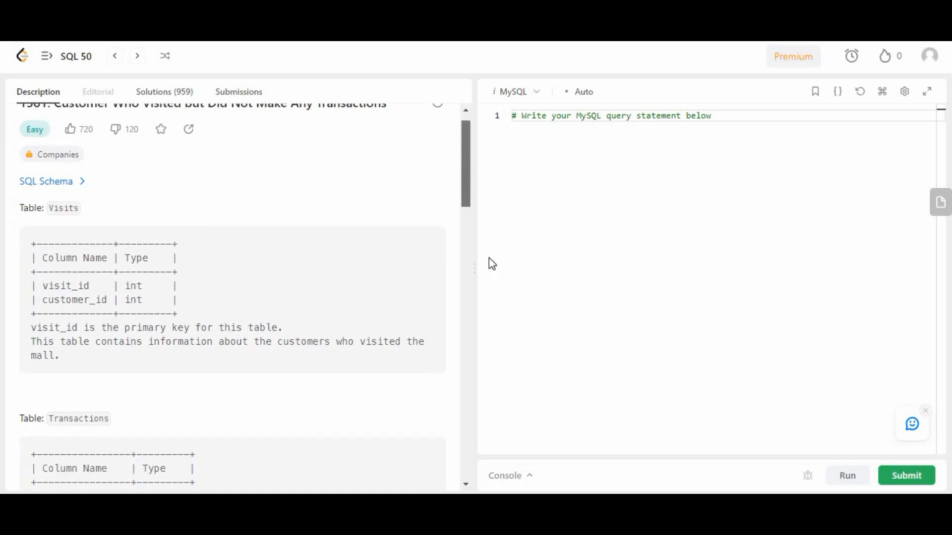
pyautogui.scroll(-3)
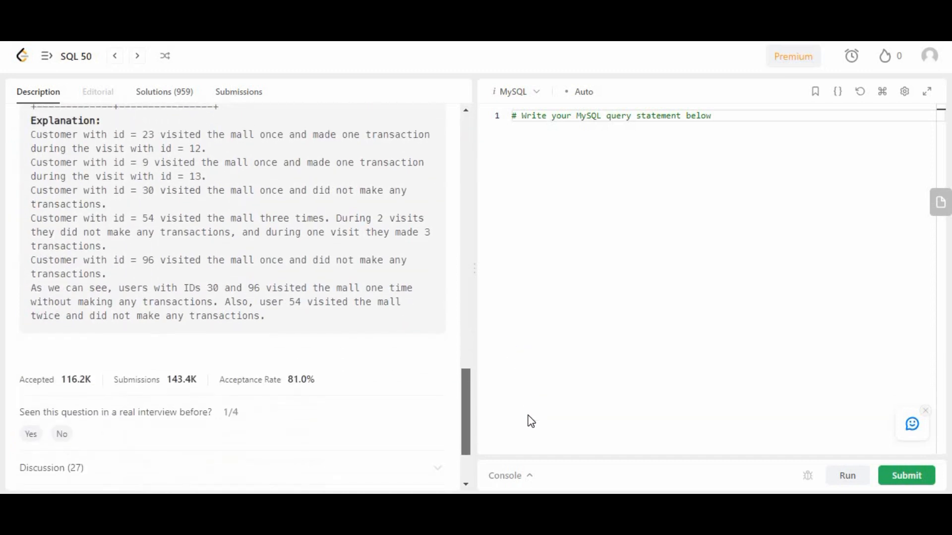
pyautogui.moveTo(322, 390)
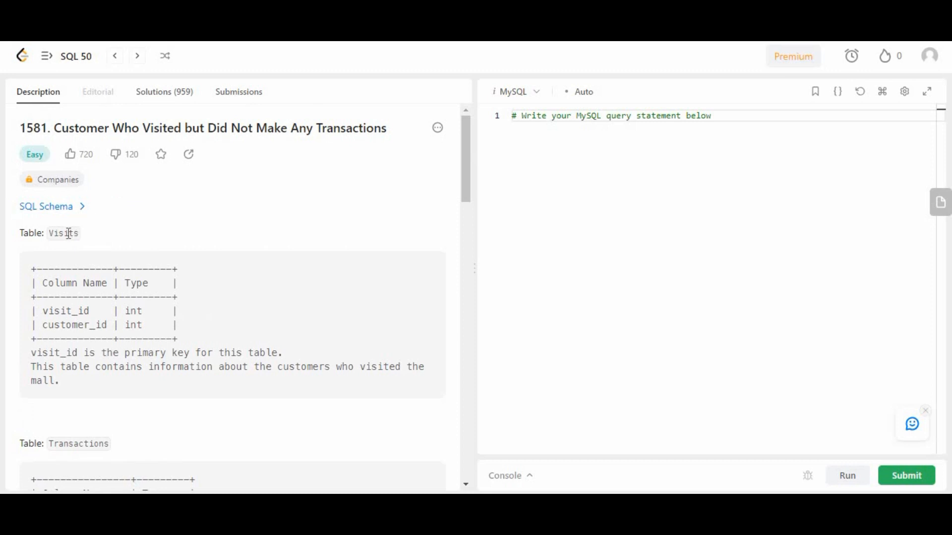
# Highlight the Visits table name and scroll past both table schemas to the task statement.
pyautogui.doubleClick(65, 311)
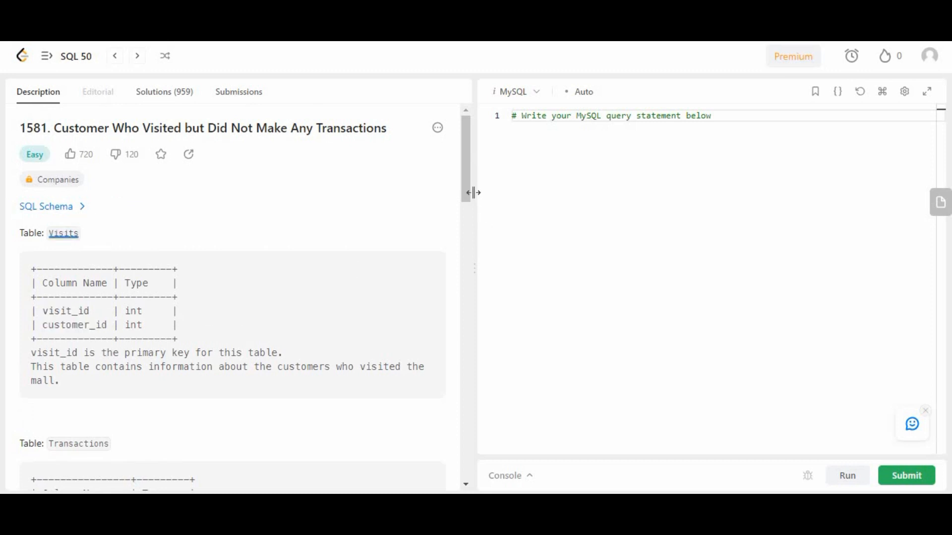
pyautogui.scroll(-3)
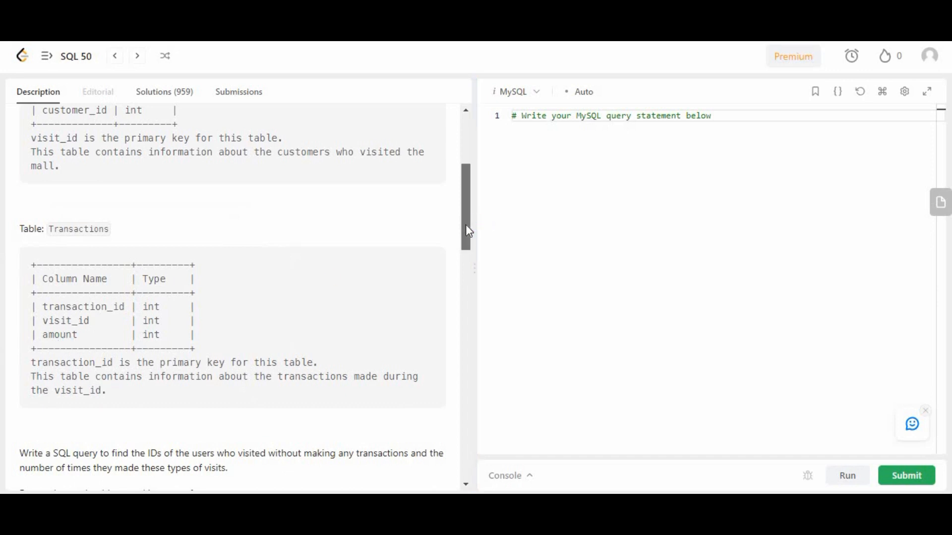
pyautogui.scroll(-3)
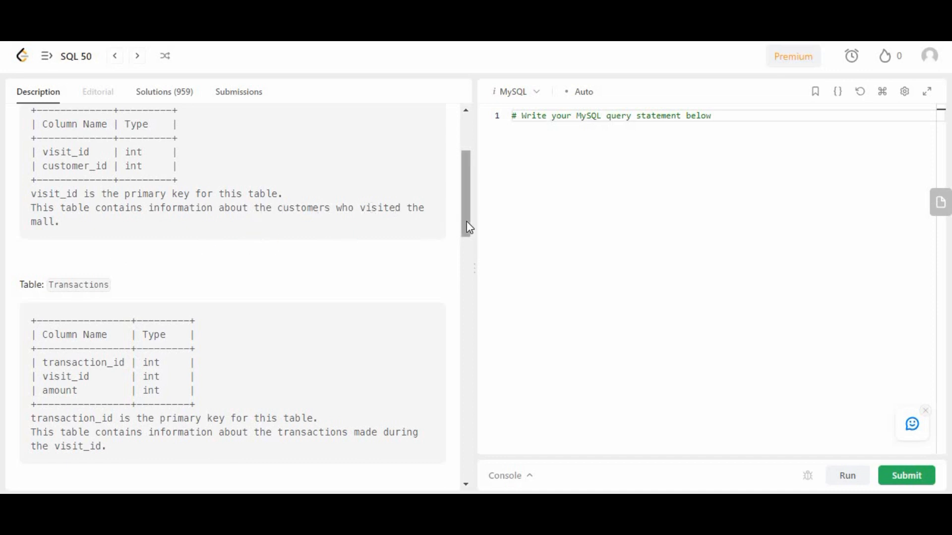
pyautogui.scroll(-3)
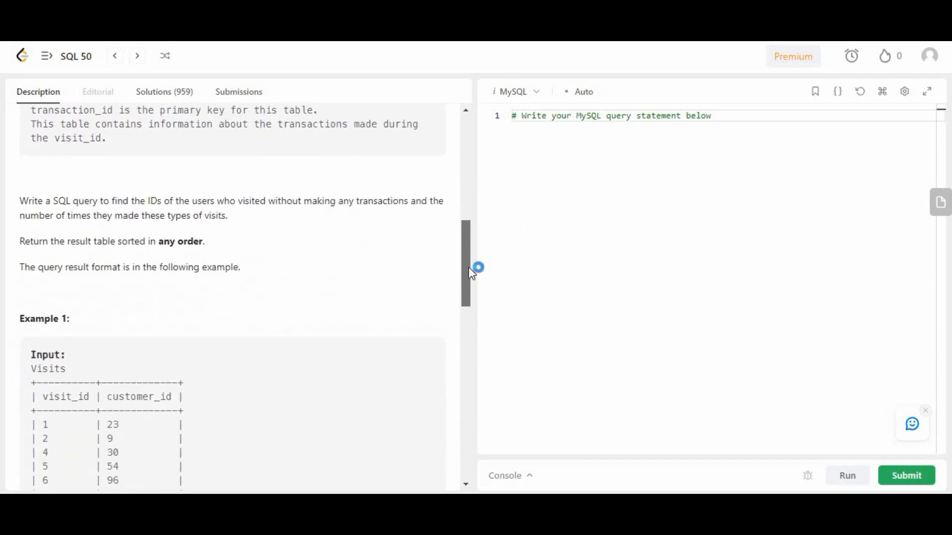
pyautogui.scroll(-3)
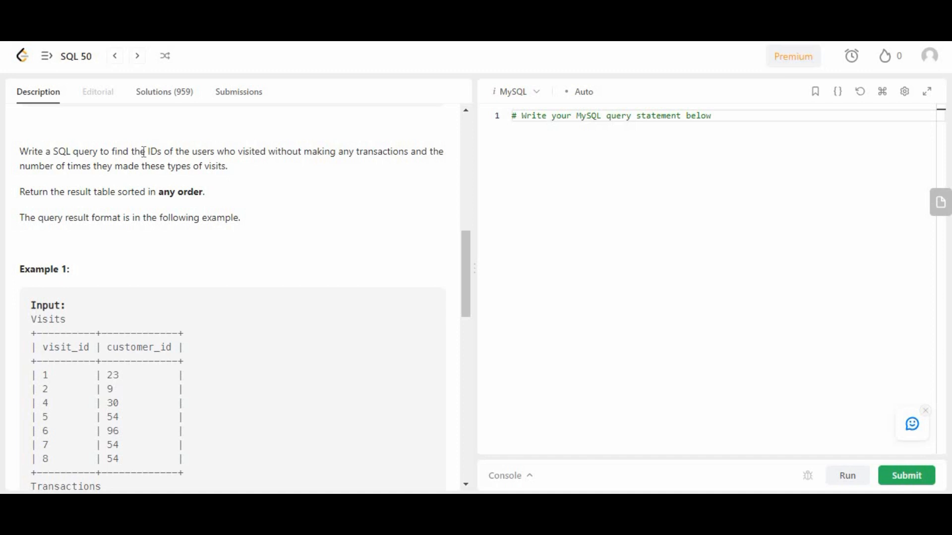
pyautogui.doubleClick(155, 152)
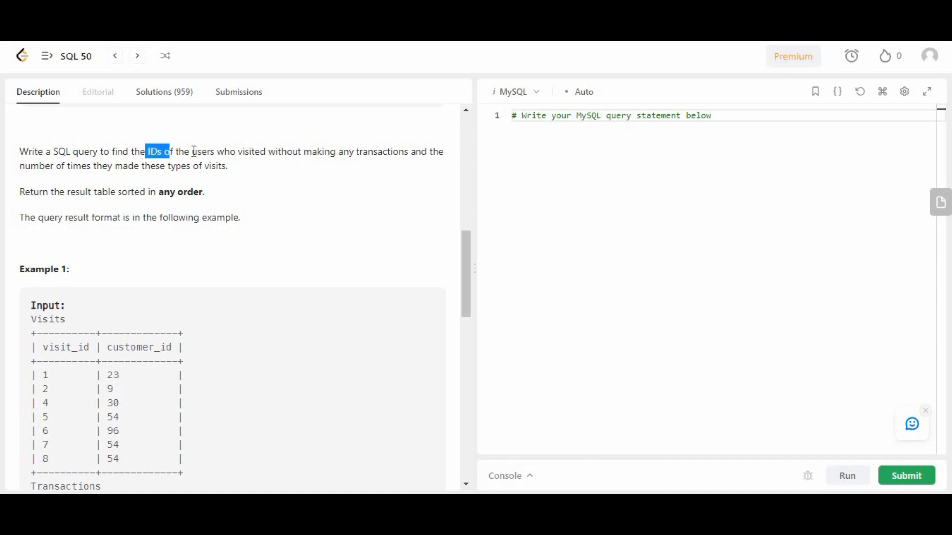
pyautogui.moveTo(145, 151); pyautogui.dragTo(301, 152)
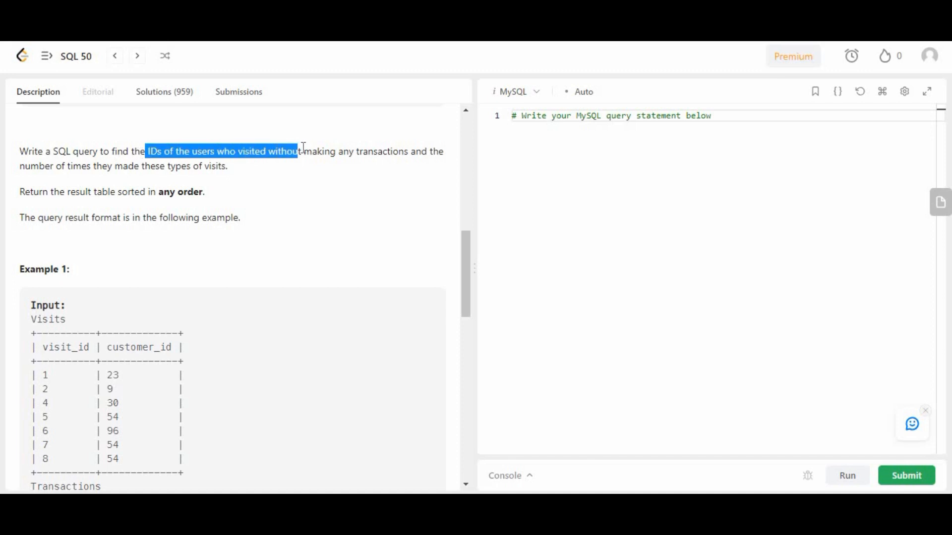
pyautogui.moveTo(298, 151); pyautogui.dragTo(228, 166)
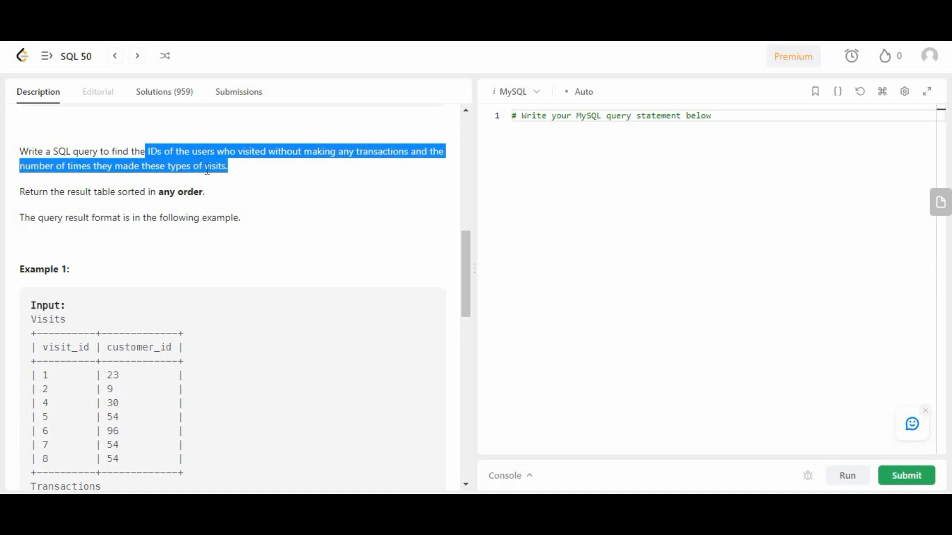
pyautogui.moveTo(388, 209)
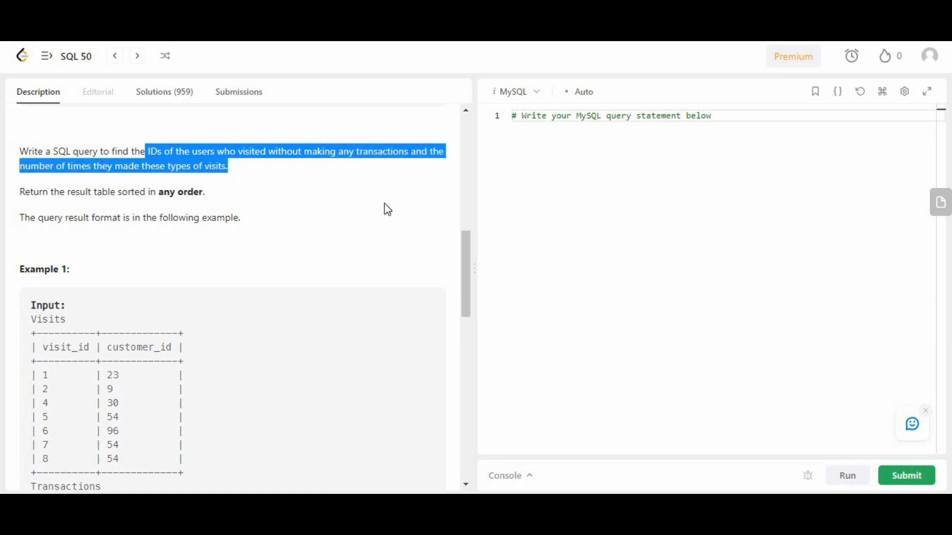
pyautogui.moveTo(136, 197)
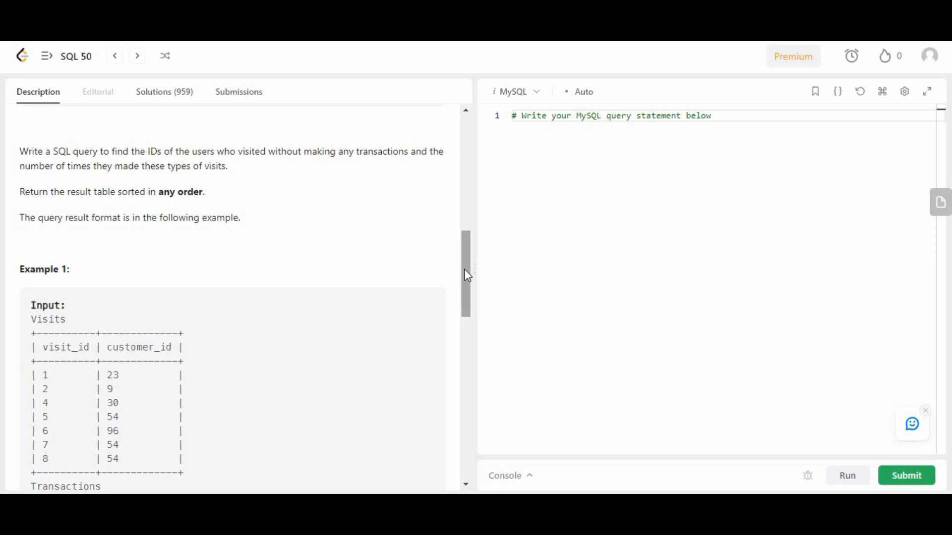
# Walk through Example 1, highlighting customer 54 in the expected output and Visits table.
pyautogui.scroll(-3)
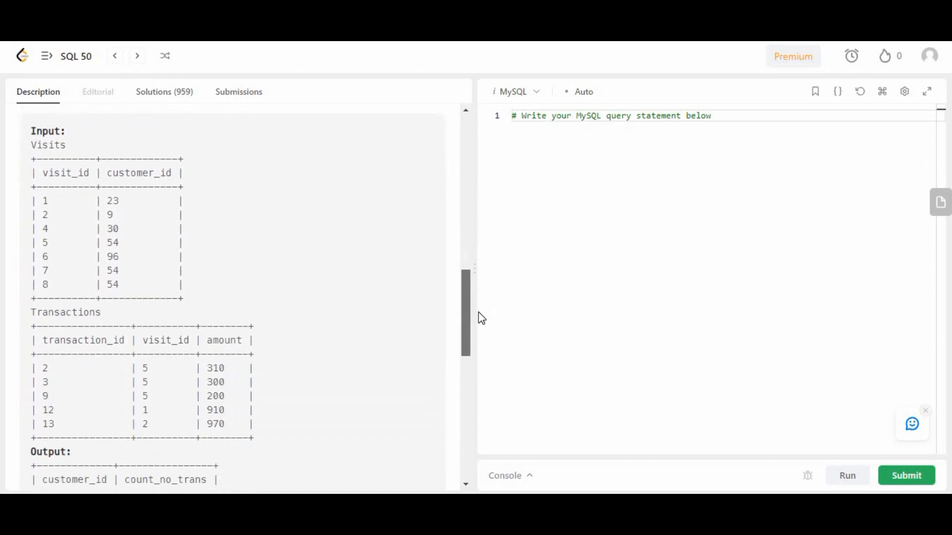
pyautogui.scroll(-3)
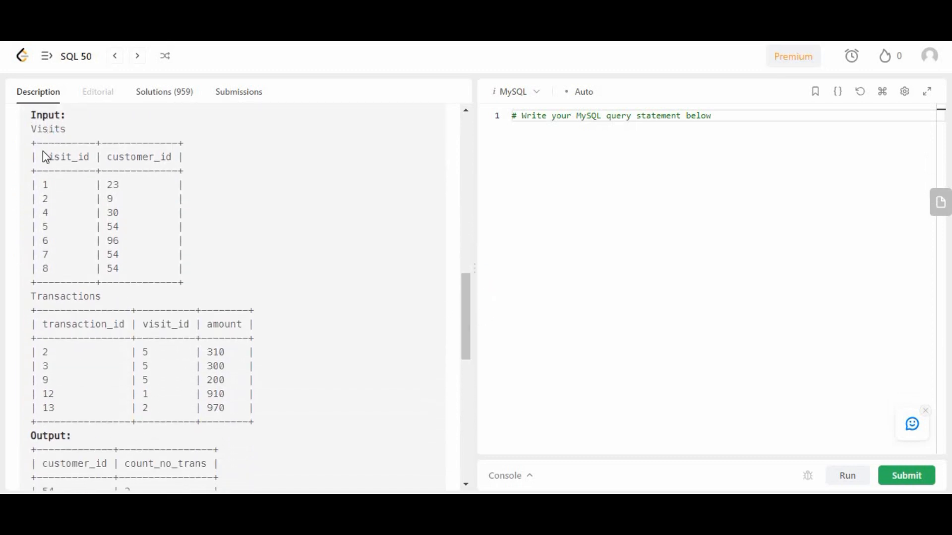
pyautogui.moveTo(62, 393)
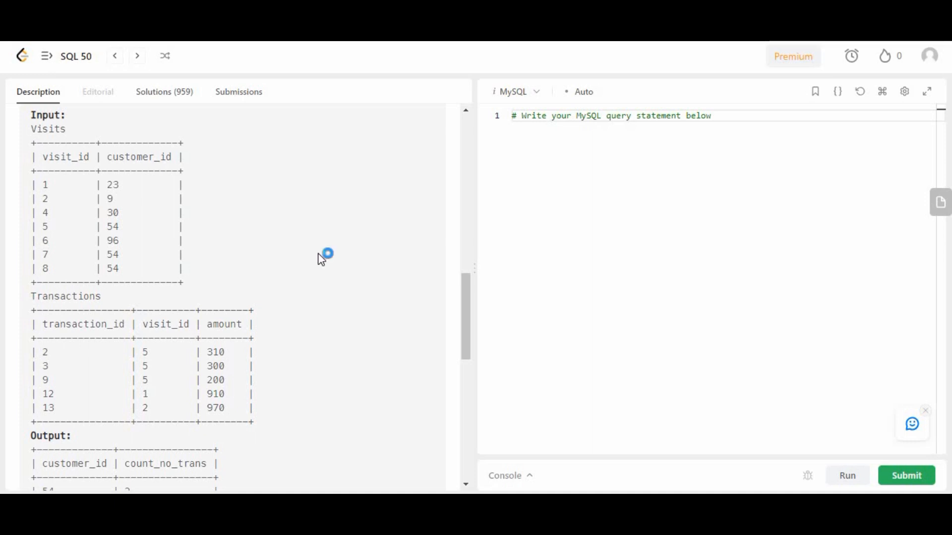
pyautogui.scroll(-3)
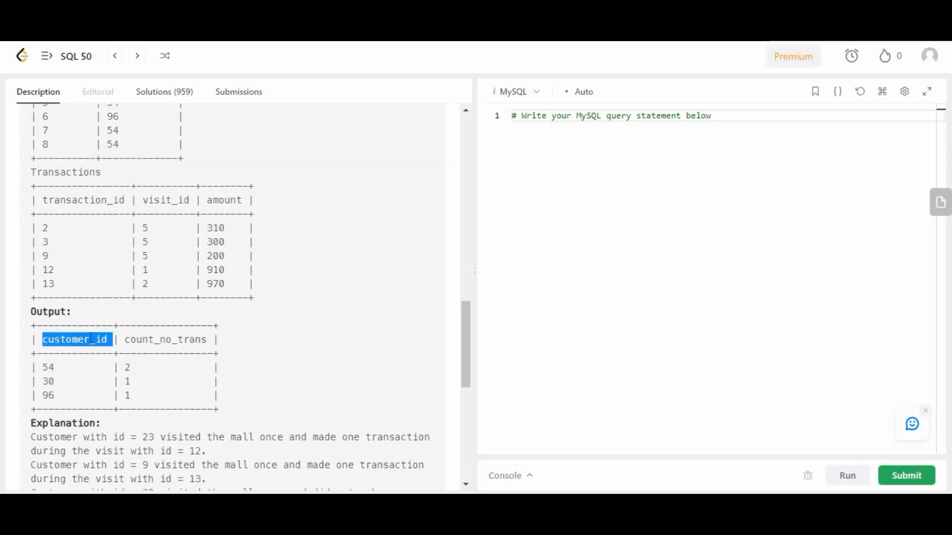
pyautogui.click(48, 367)
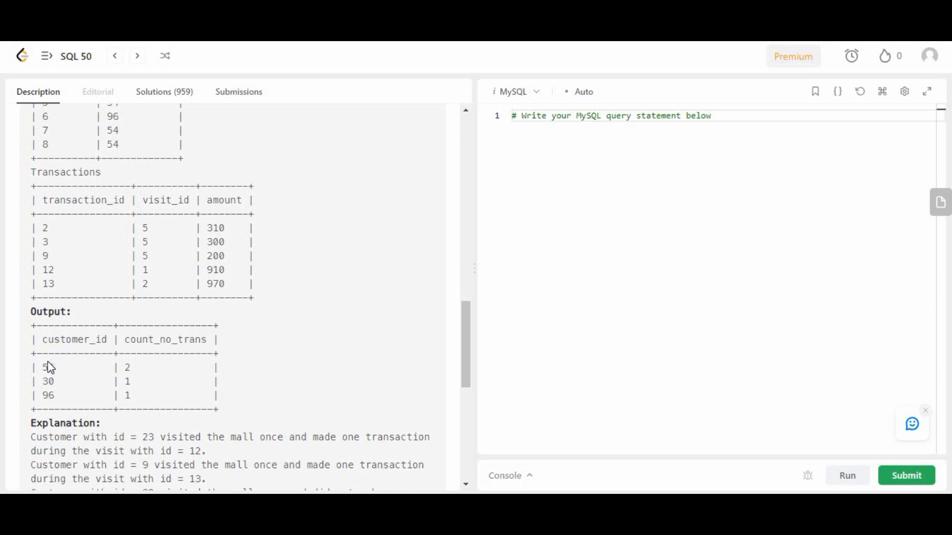
pyautogui.doubleClick(47, 367)
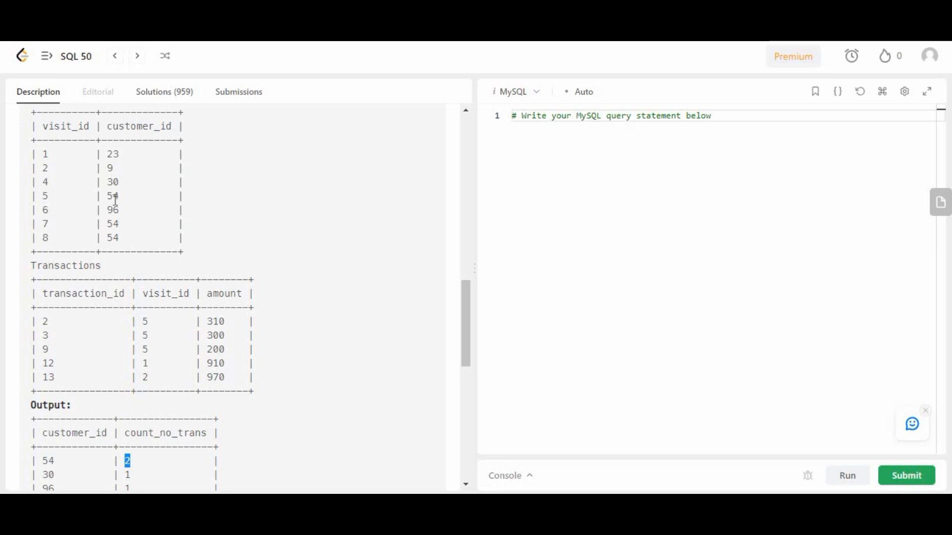
pyautogui.doubleClick(45, 195)
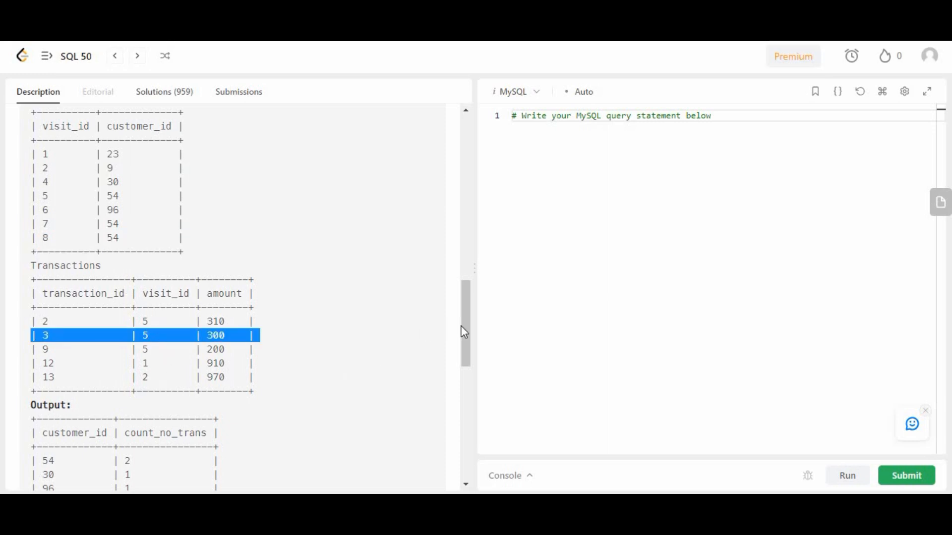
pyautogui.scroll(-3)
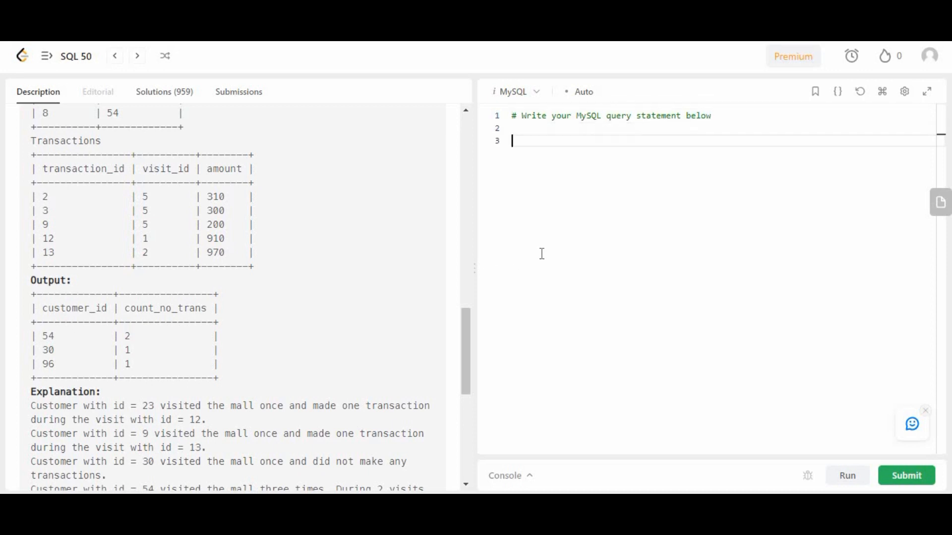
# Type SELECT a.customer_id, count(a.visit_id) as count_no_trans.
pyautogui.write('SELECT')
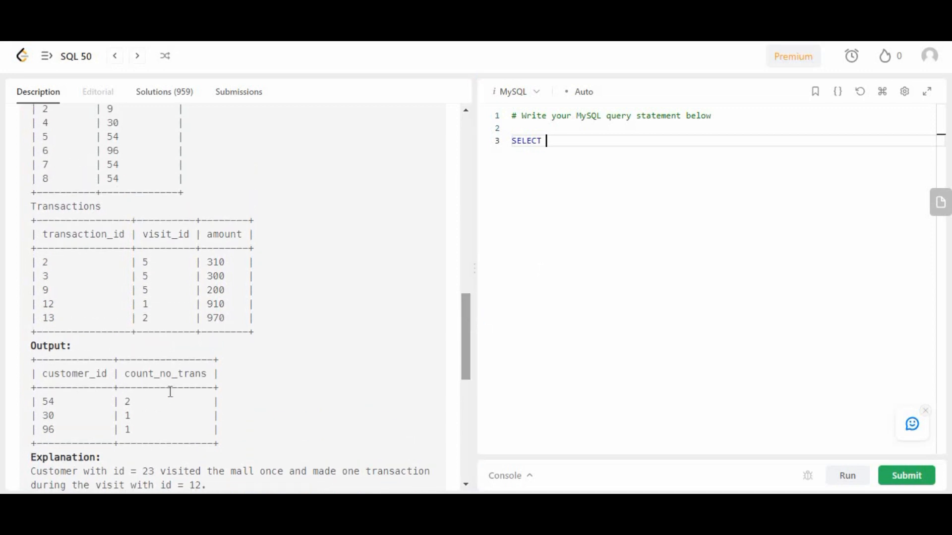
pyautogui.doubleClick(74, 373)
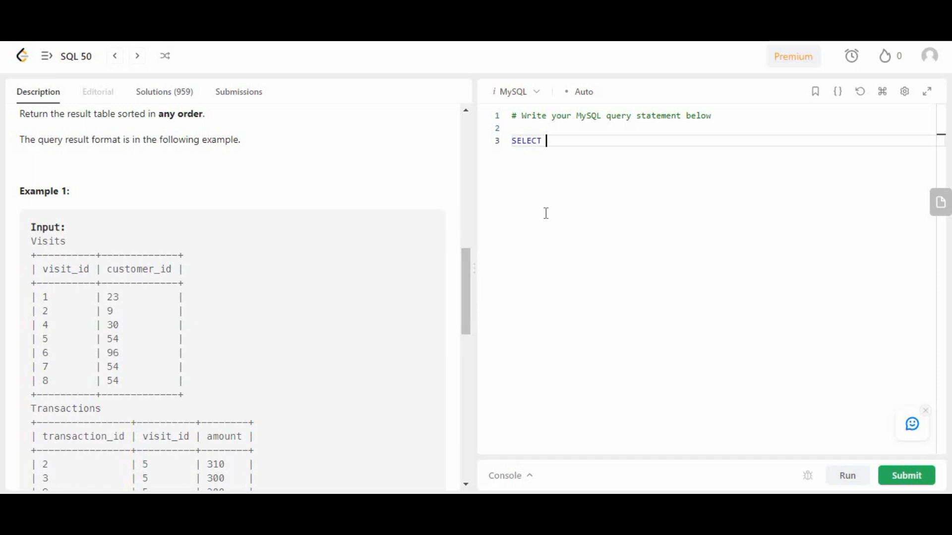
pyautogui.write('a,')
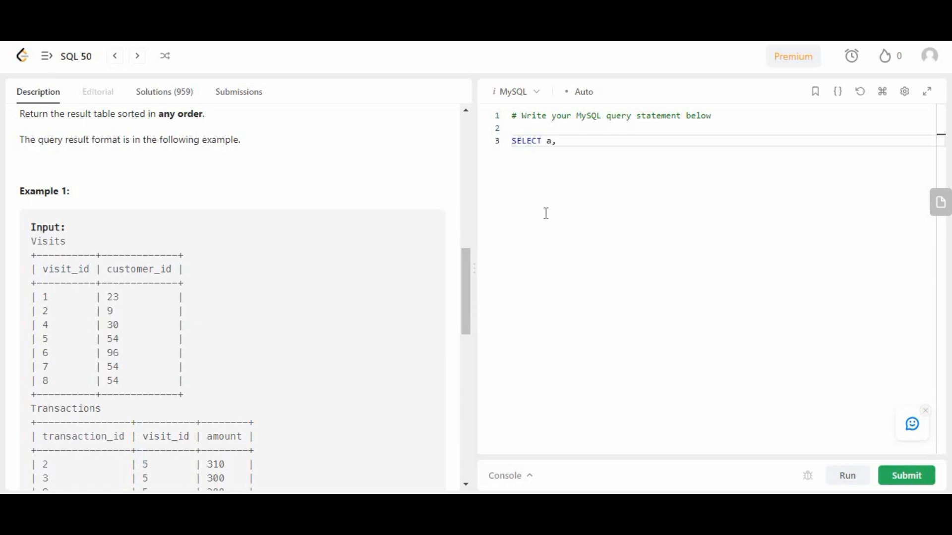
pyautogui.write('.customer_id')
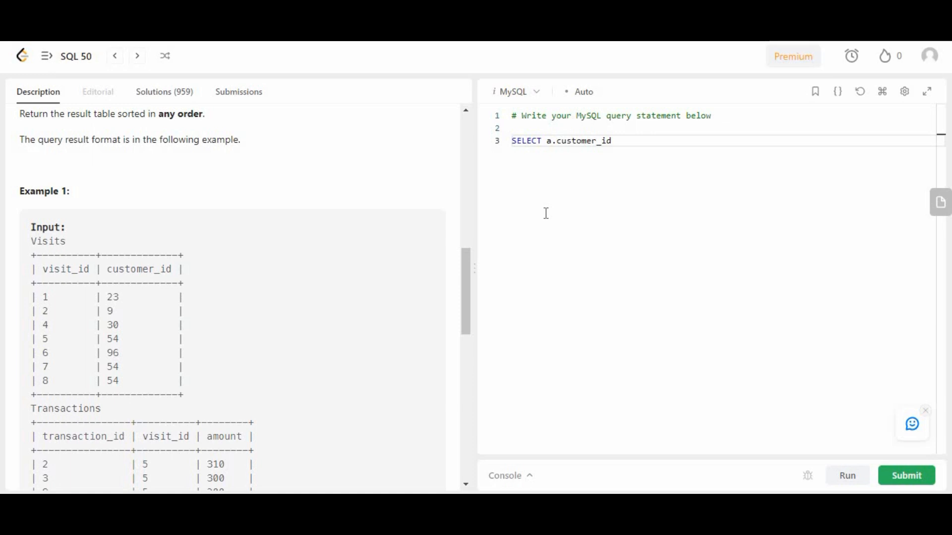
pyautogui.write(', count')
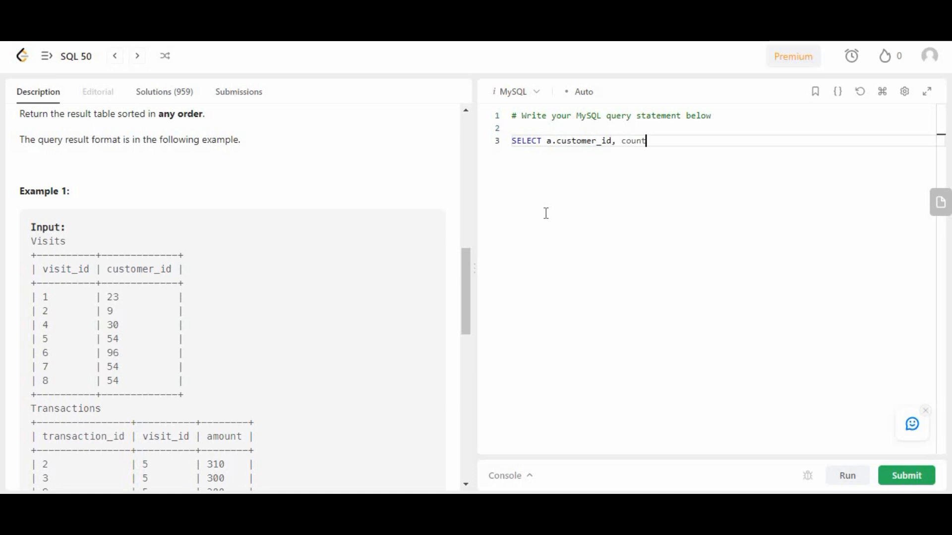
pyautogui.write('()')
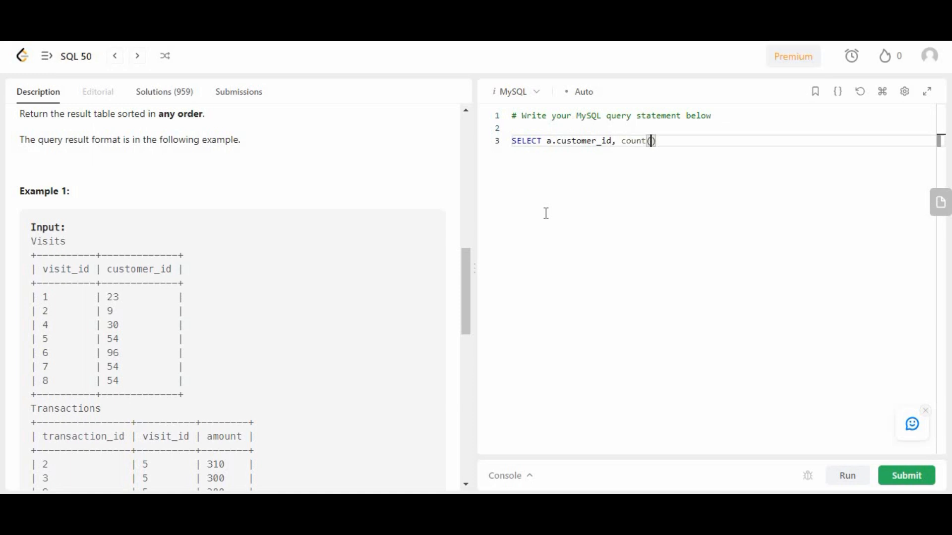
pyautogui.doubleClick(65, 269)
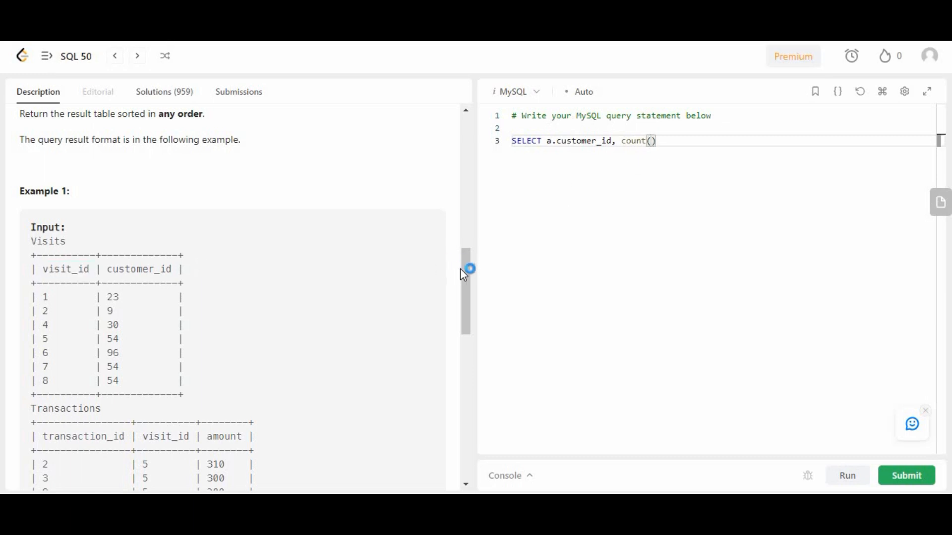
pyautogui.scroll(-3)
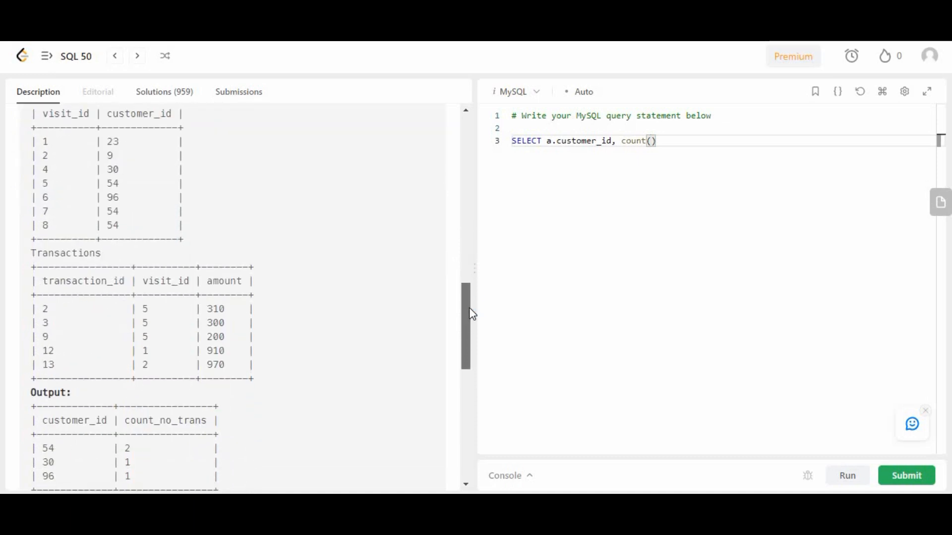
pyautogui.write('a.visit_id')
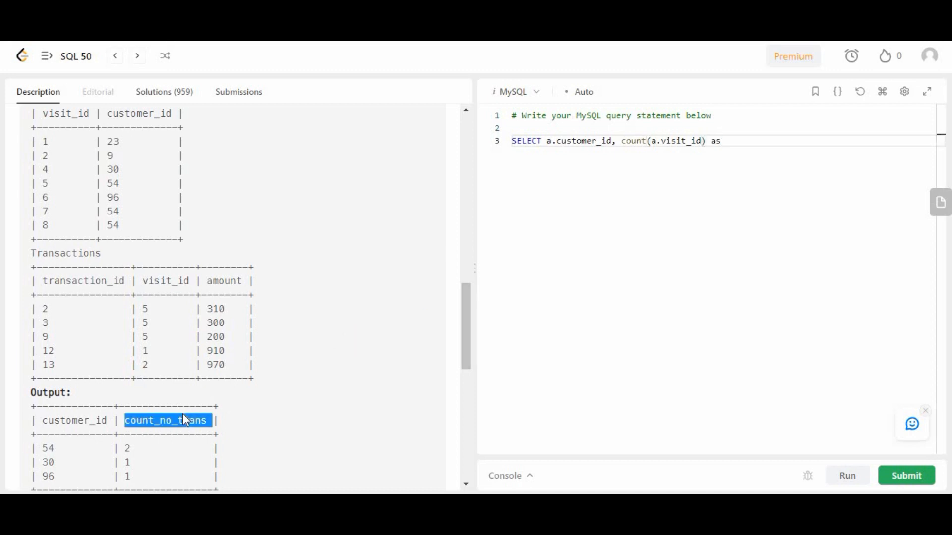
pyautogui.write('count_no_trans')
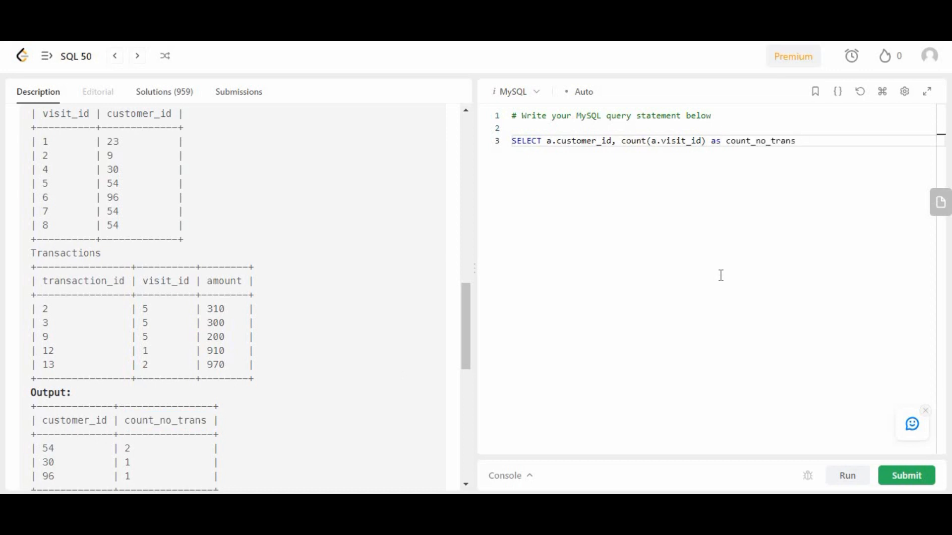
# Add 'from Visits a left join' and highlight the Transactions table name.
pyautogui.write('from vis')
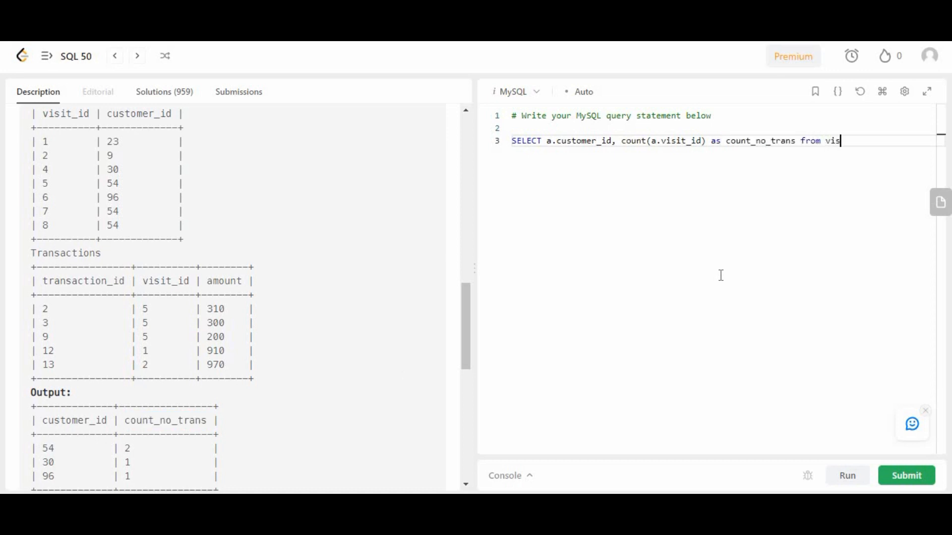
pyautogui.write('t')
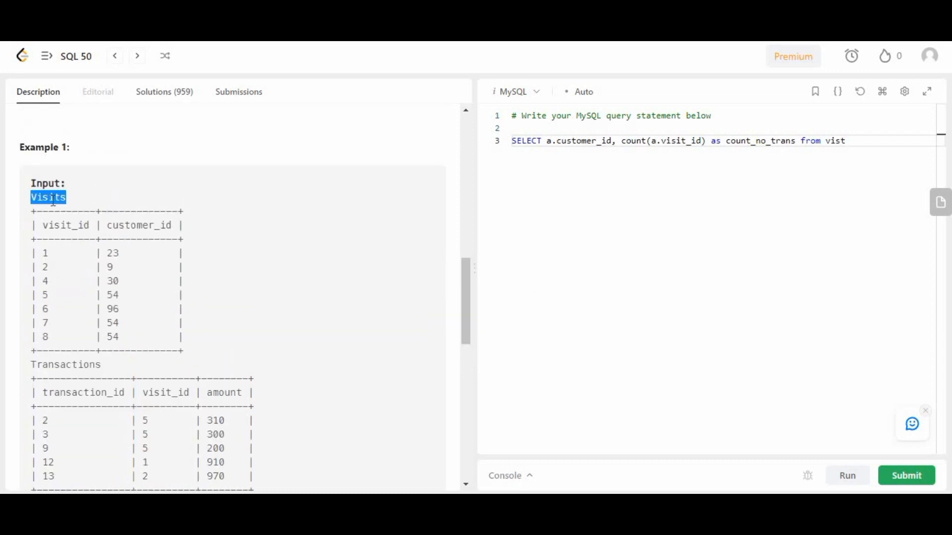
pyautogui.write('Visits')
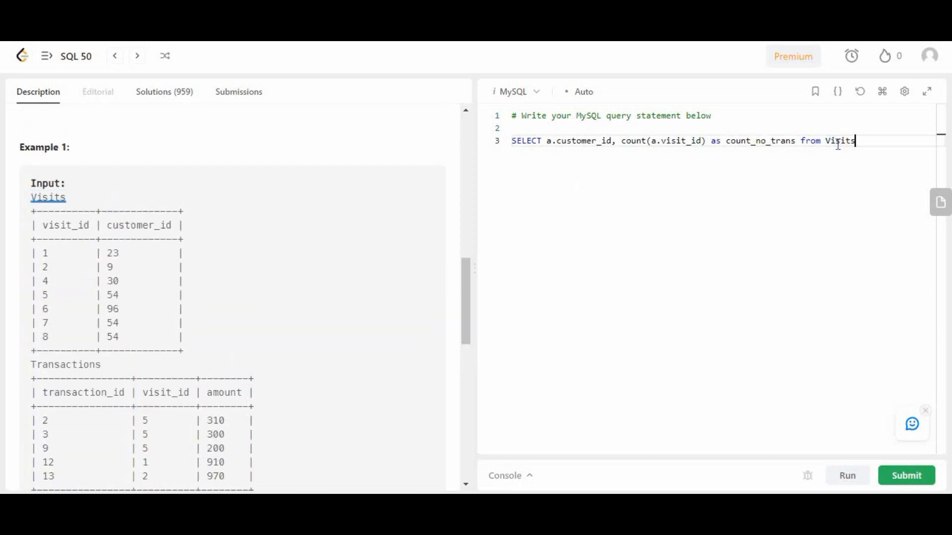
pyautogui.write('a')
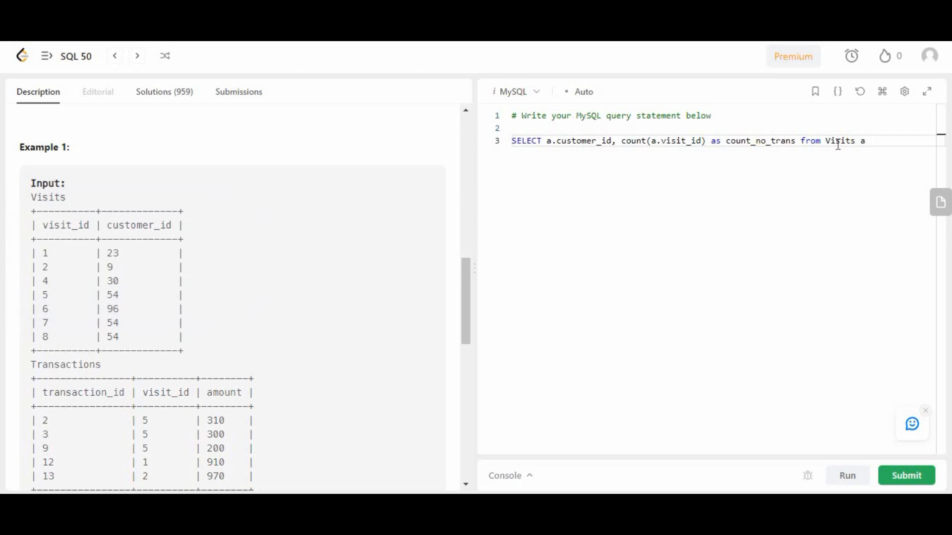
pyautogui.write('left')
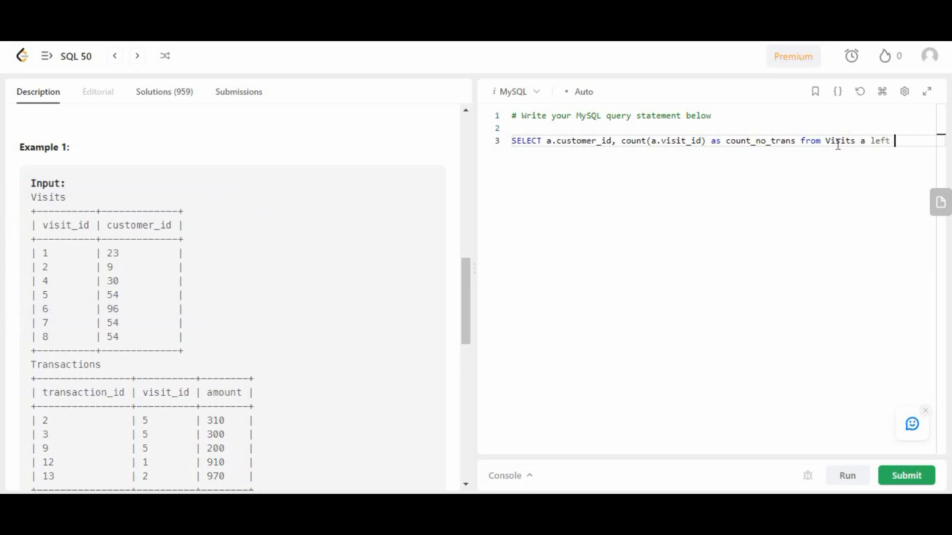
pyautogui.write('join')
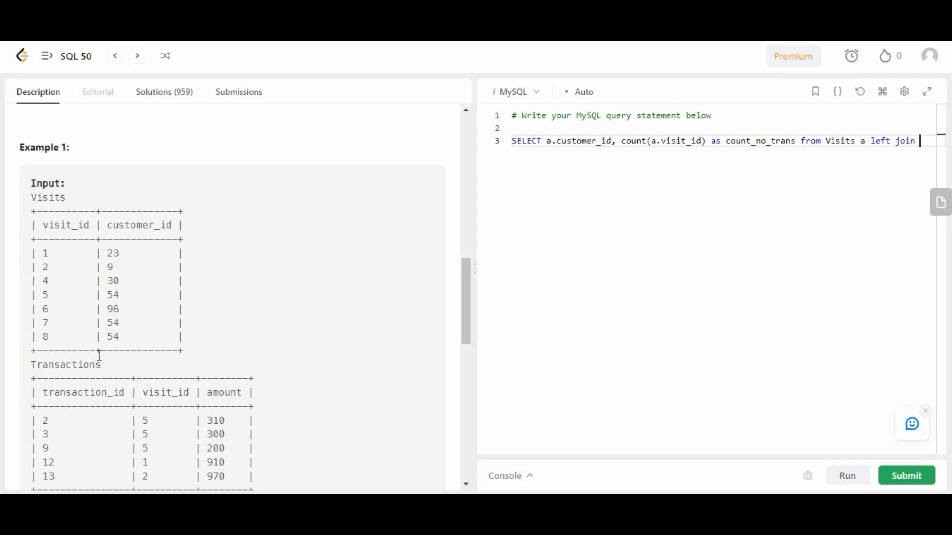
pyautogui.doubleClick(65, 364)
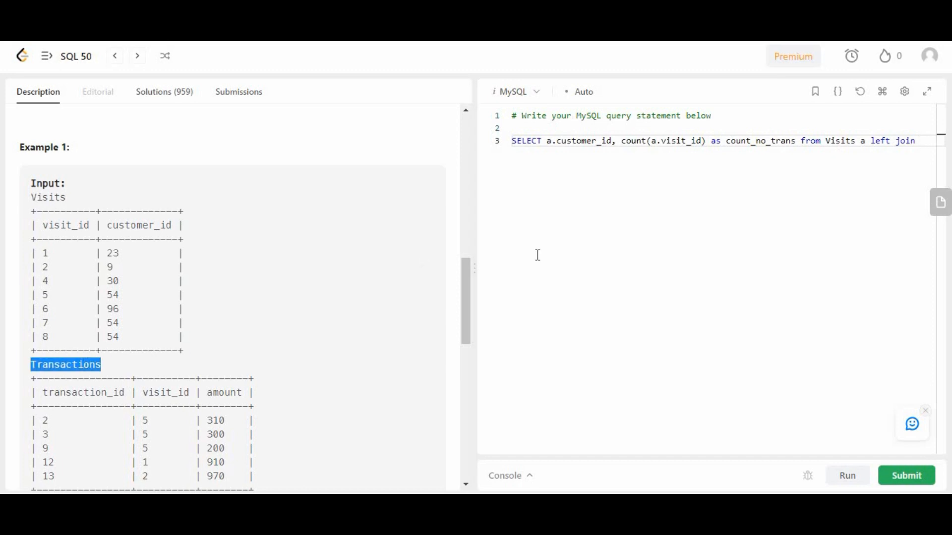
# Join Transactions b on a.visit_id = b.visit_id and begin a where clause.
pyautogui.write('Transactions b')
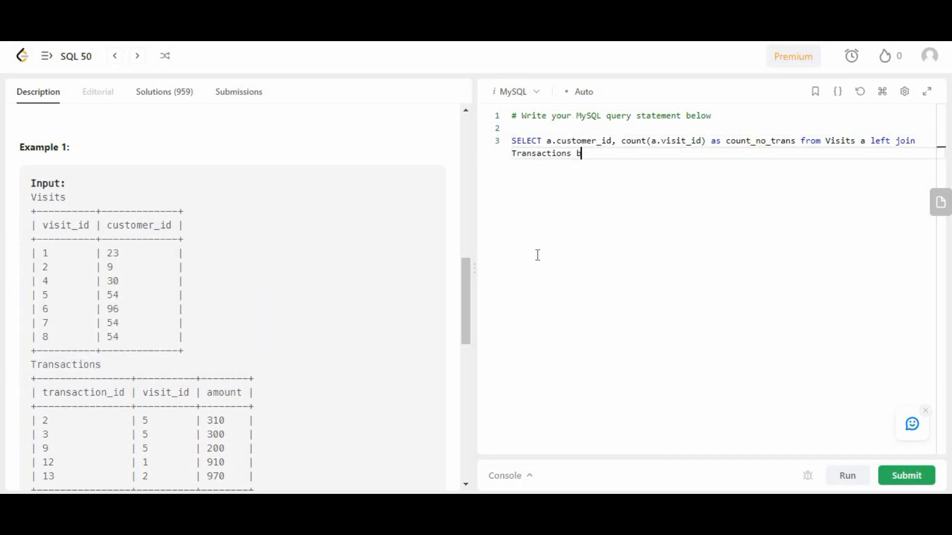
pyautogui.write('b')
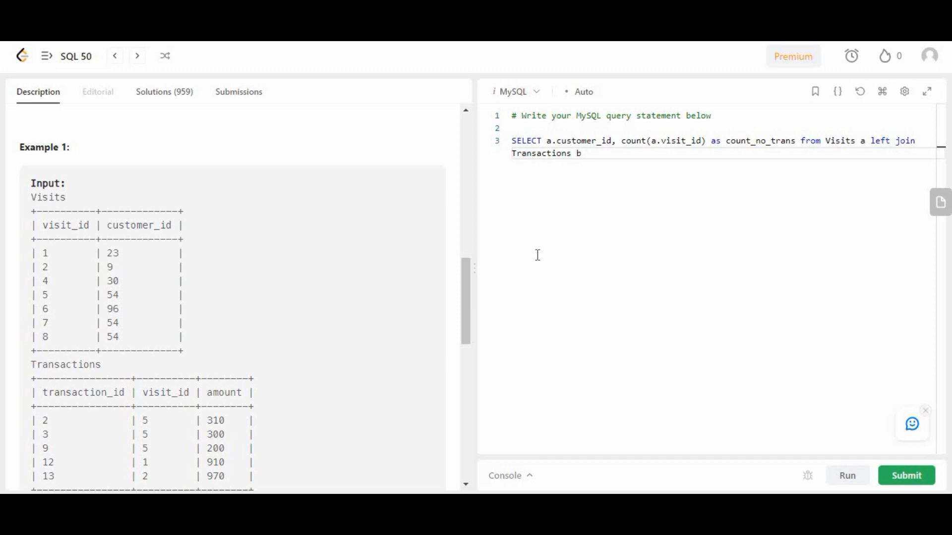
pyautogui.write('on')
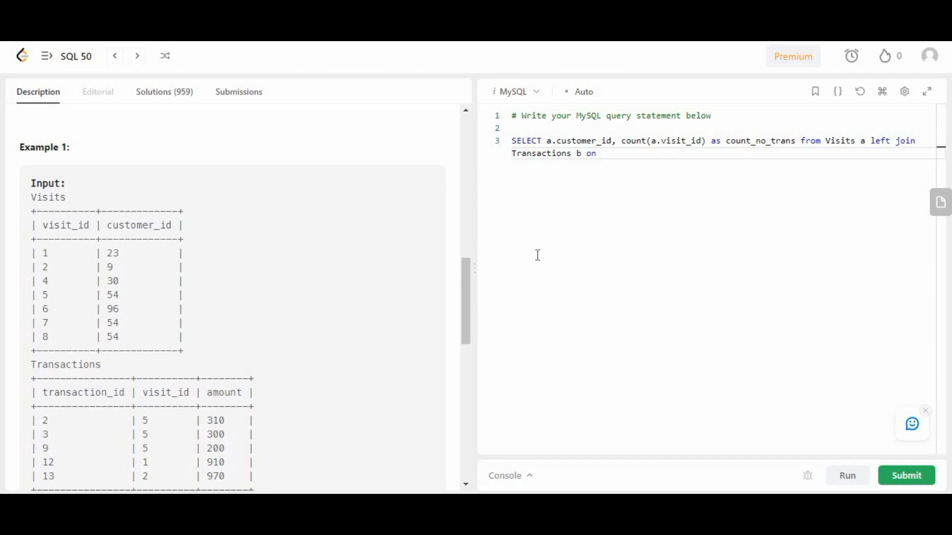
pyautogui.moveTo(809, 223)
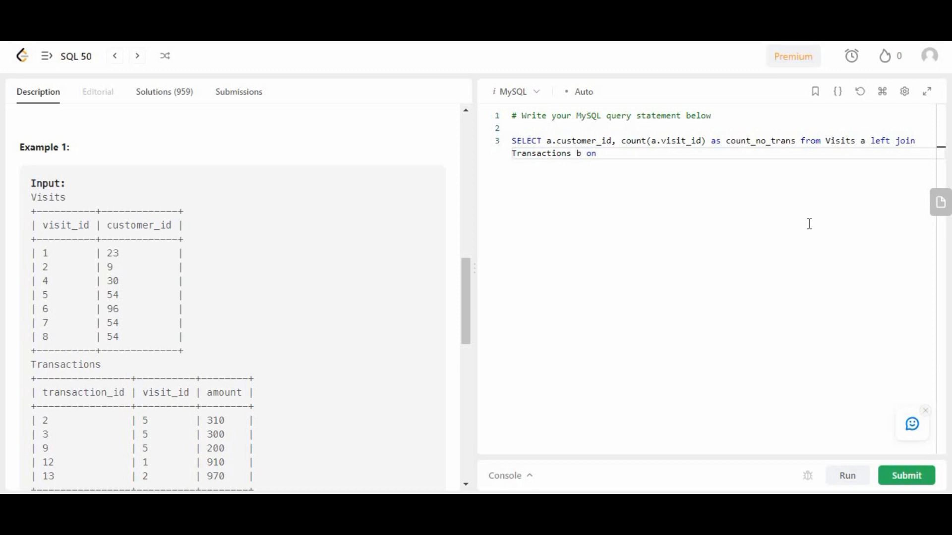
pyautogui.write('a.')
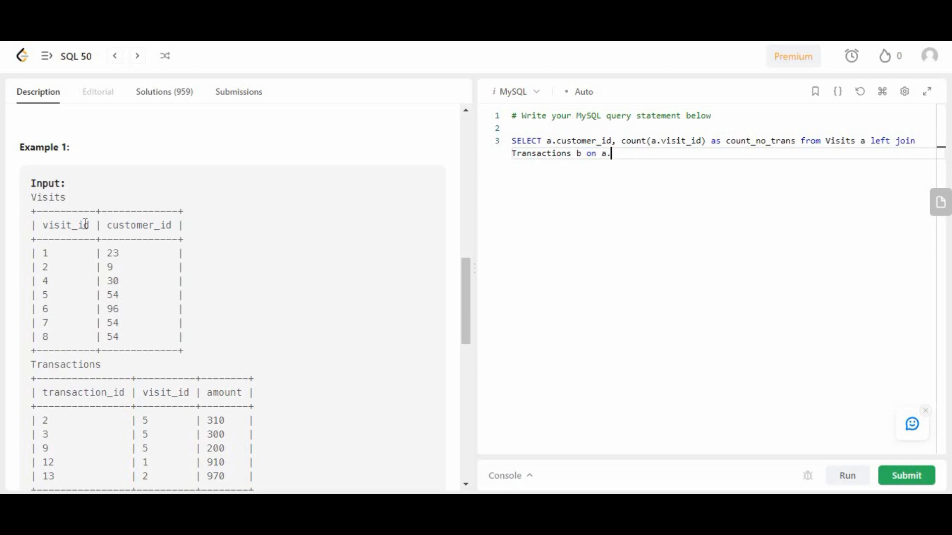
pyautogui.write('visit_id')
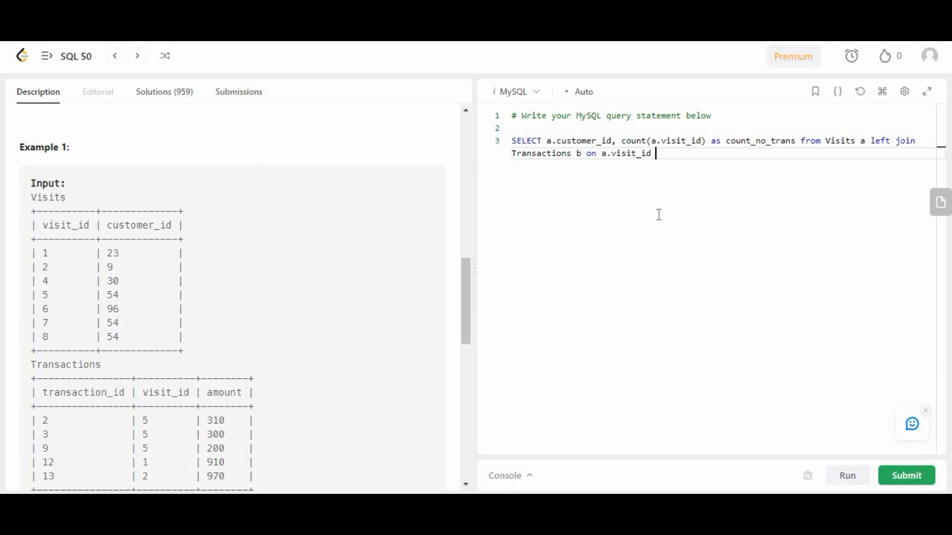
pyautogui.write('= b')
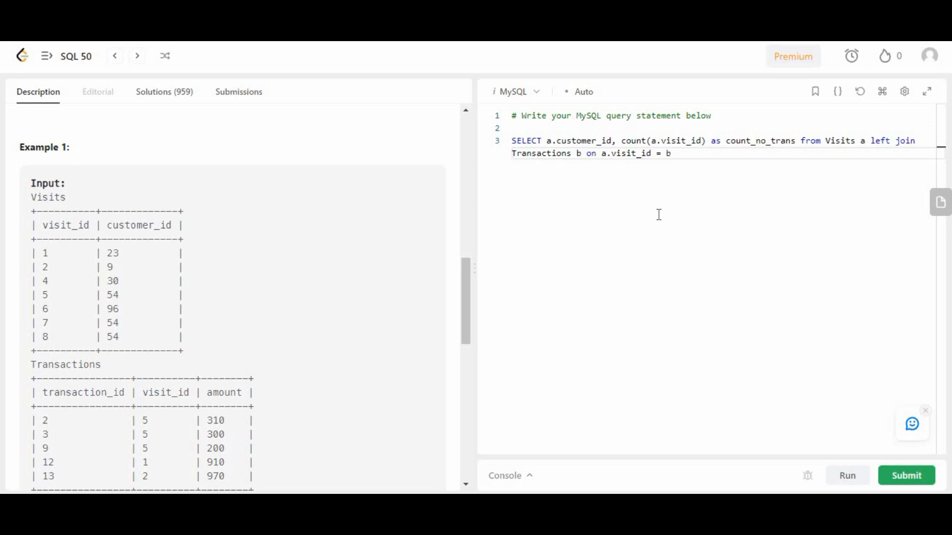
pyautogui.write('.visit_id')
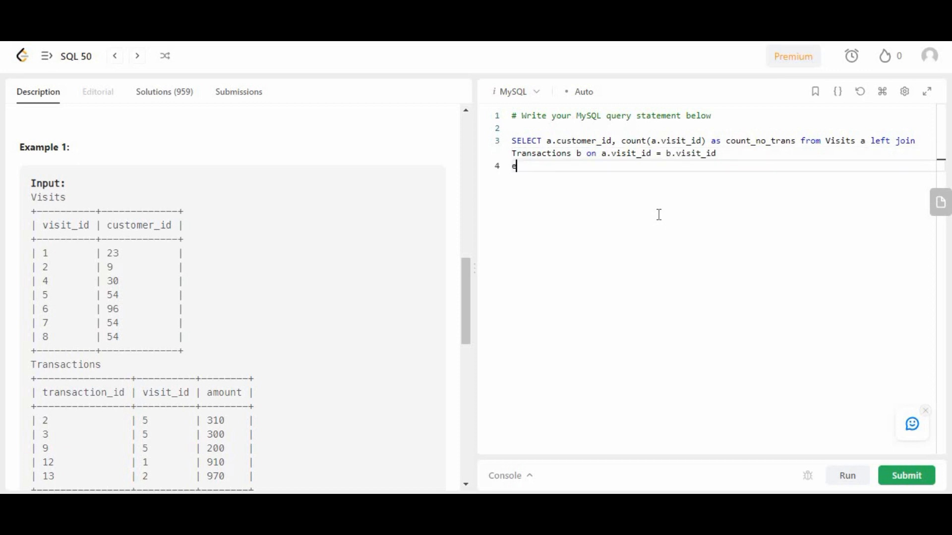
pyautogui.write('here')
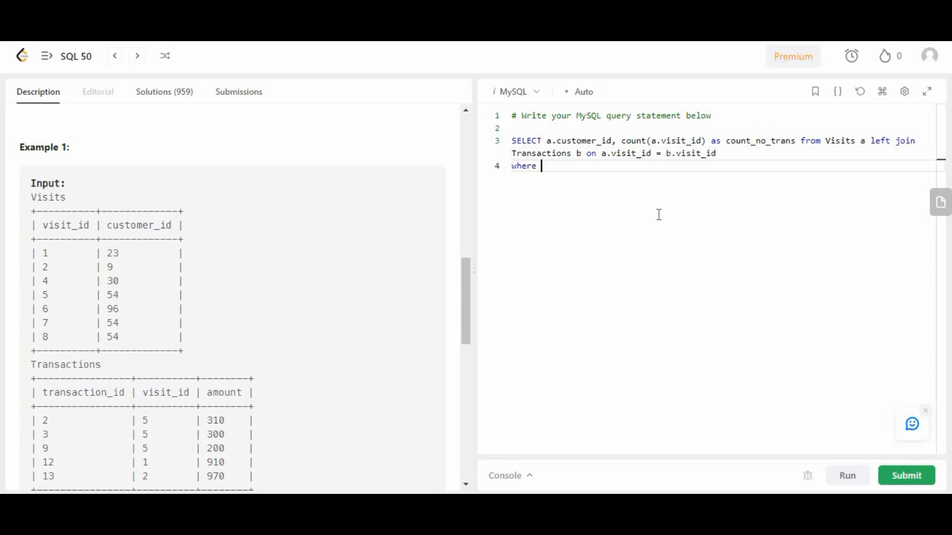
pyautogui.doubleClick(84, 393)
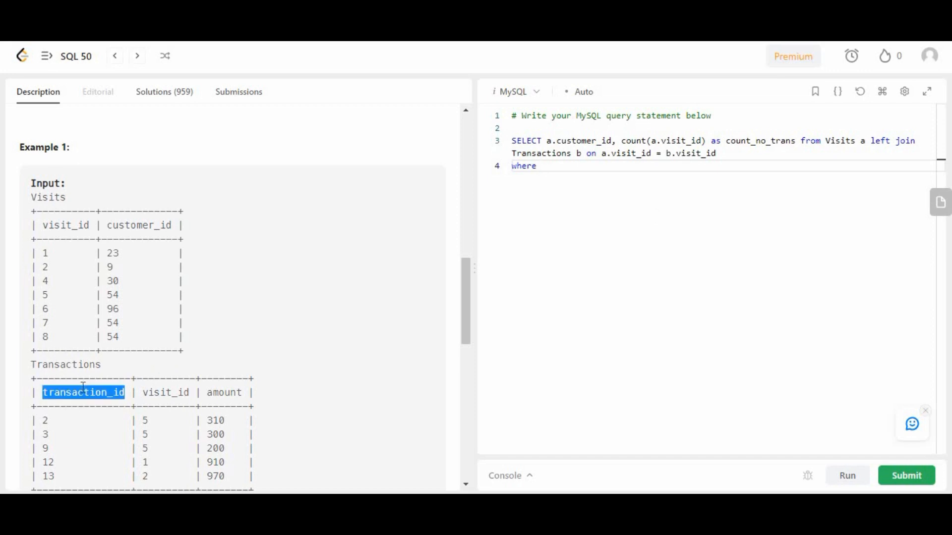
# Filter to rows where transaction_id is null and GROUP BY a.customer_id.
pyautogui.write('transaction_id is null')
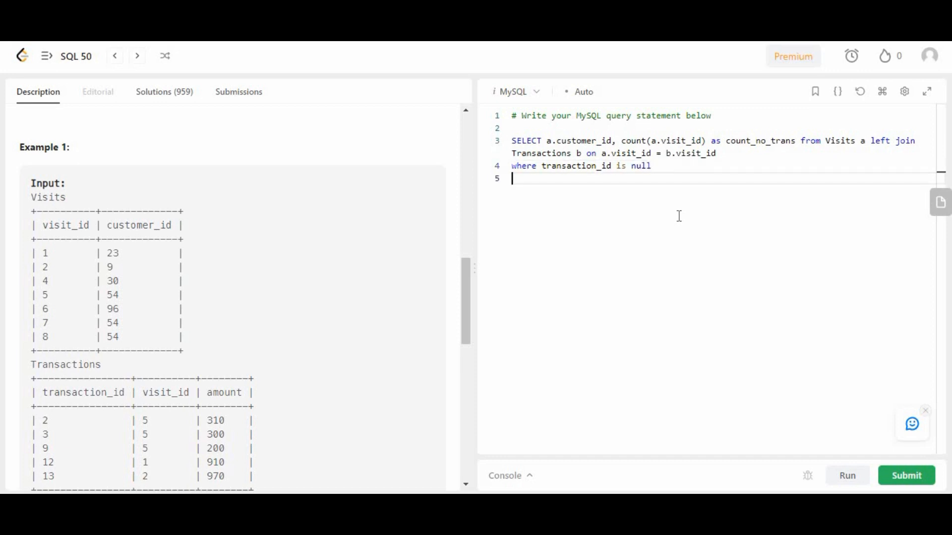
pyautogui.write('g')
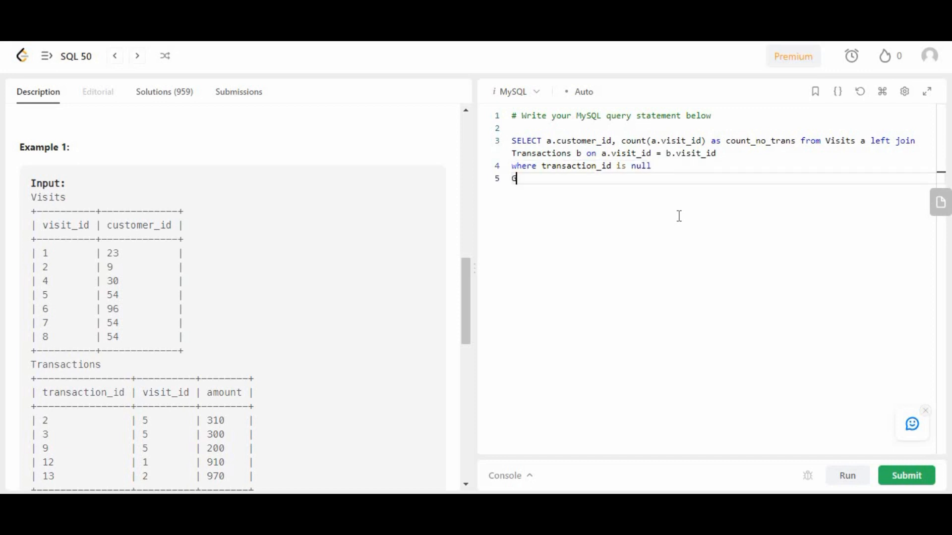
pyautogui.write('Gro')
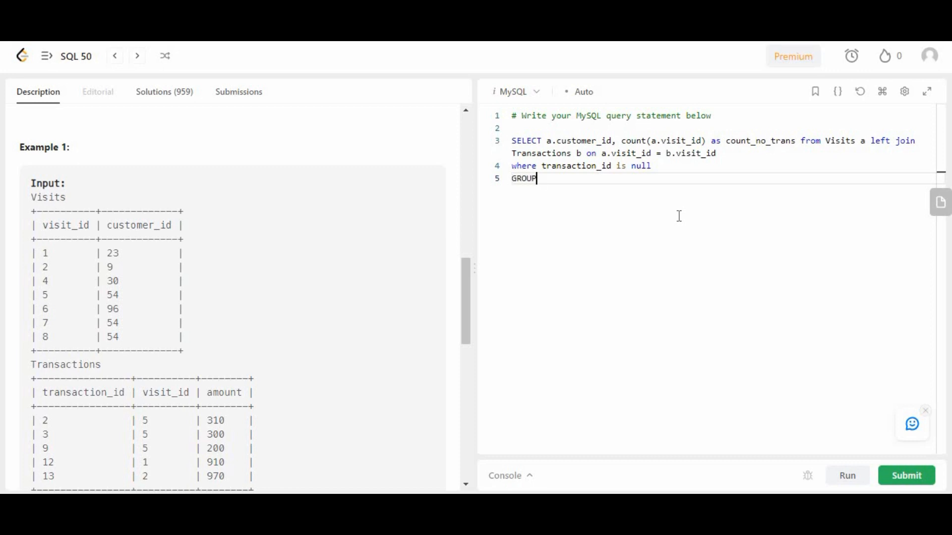
pyautogui.write('BY')
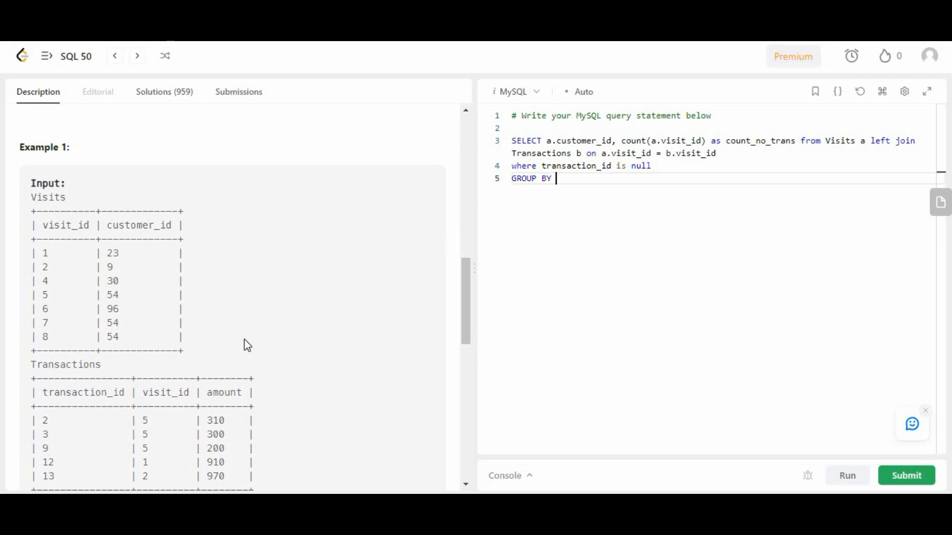
pyautogui.scroll(-3)
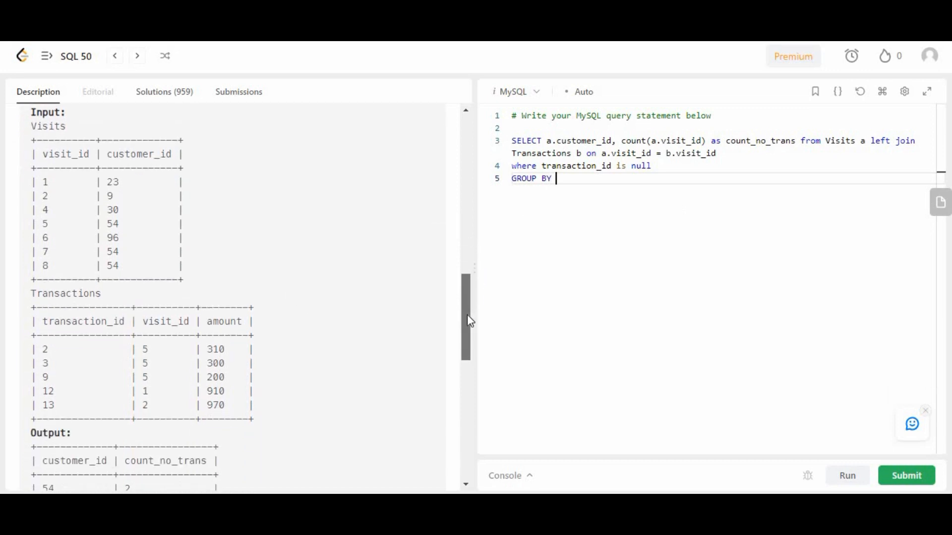
pyautogui.scroll(-3)
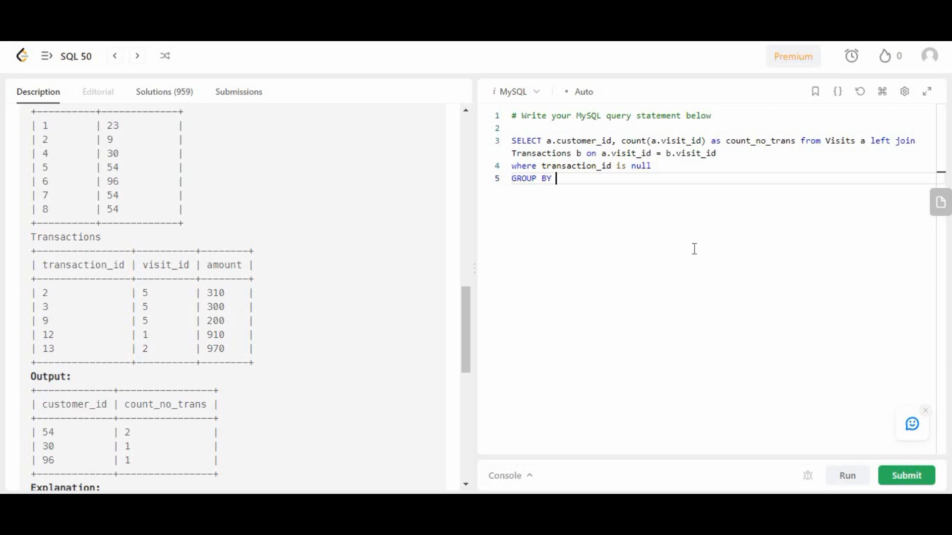
pyautogui.write('a.customer_id')
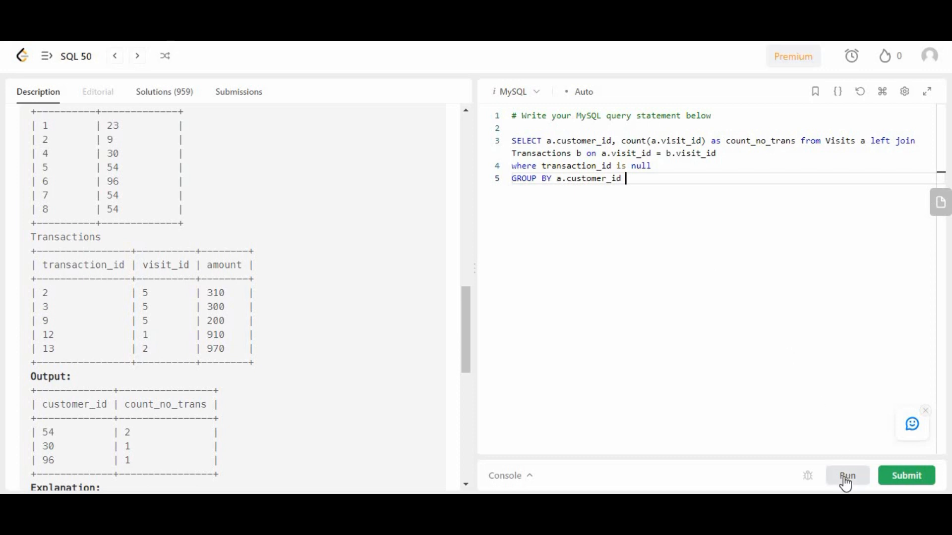
# Run and submit the query, checking the Accepted test output for customer 54.
pyautogui.click(846, 475)
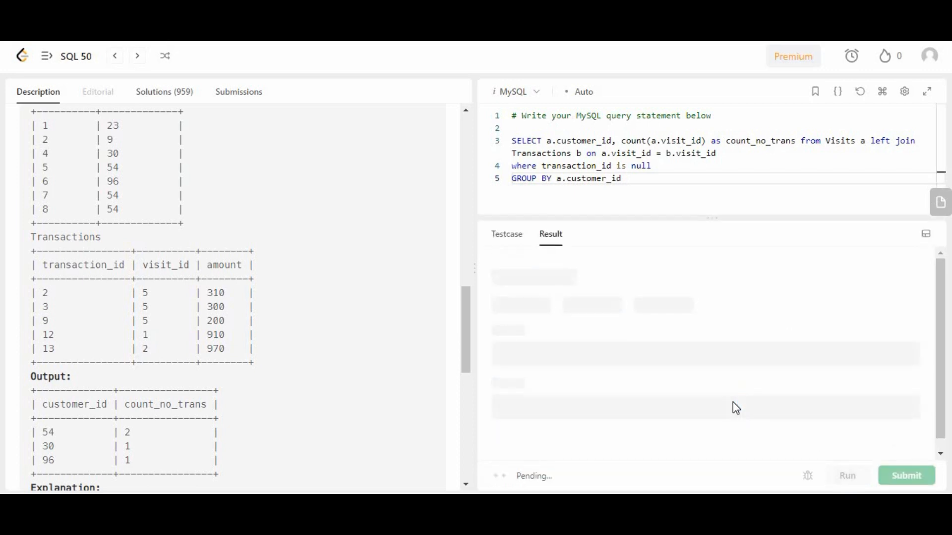
pyautogui.click(905, 475)
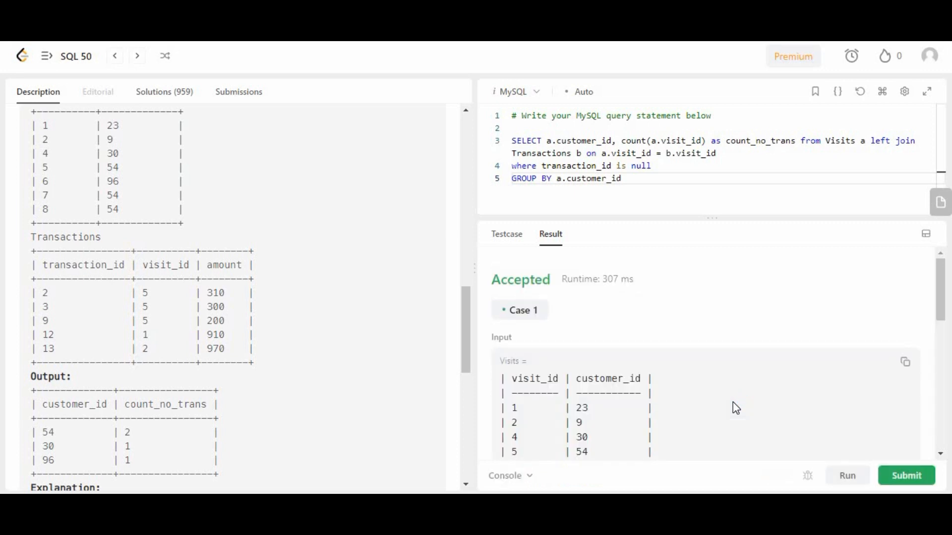
pyautogui.doubleClick(520, 279)
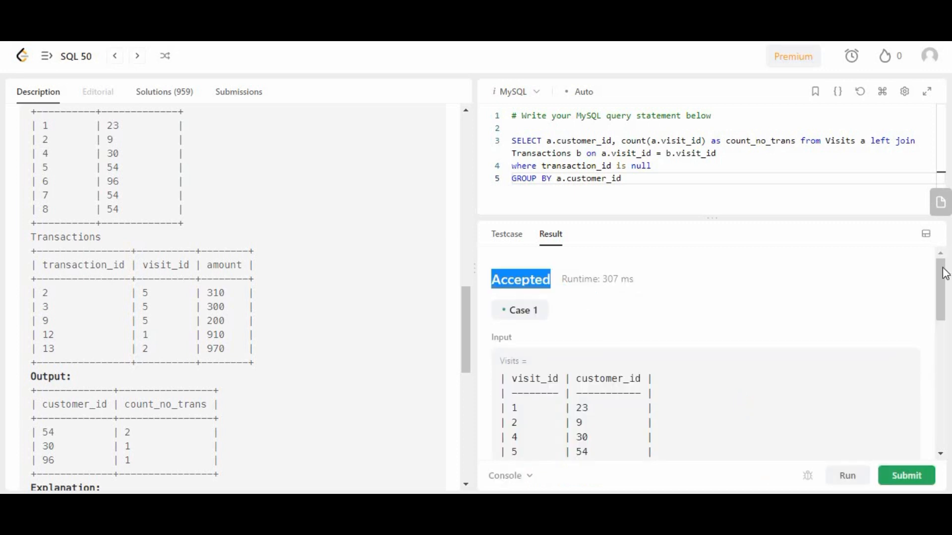
pyautogui.scroll(-3)
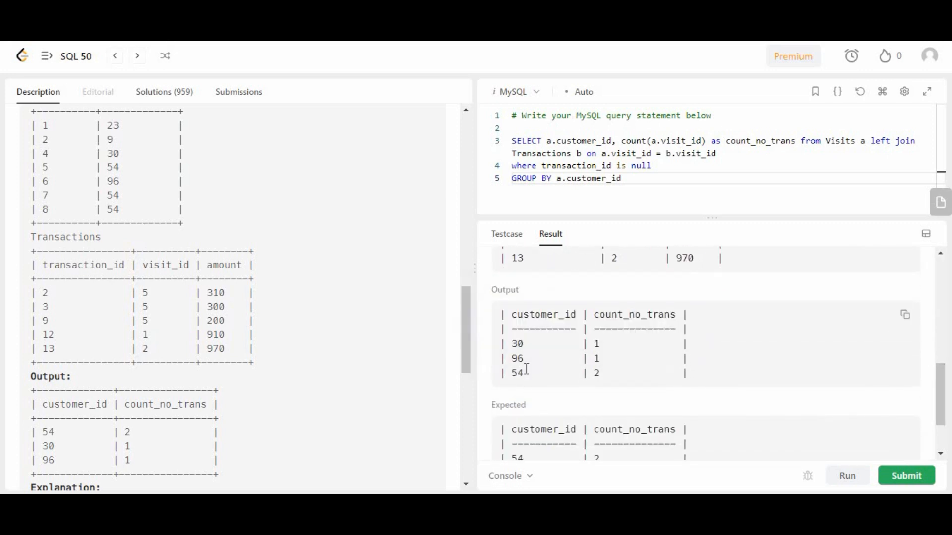
pyautogui.doubleClick(516, 344)
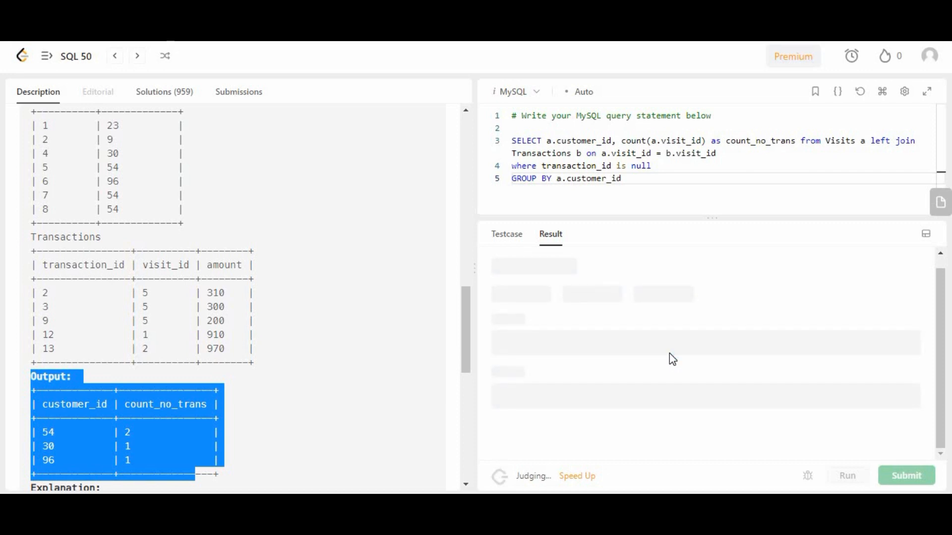
# Add the note 'problem#08 solved' to the accepted submission and run again.
pyautogui.click(238, 92)
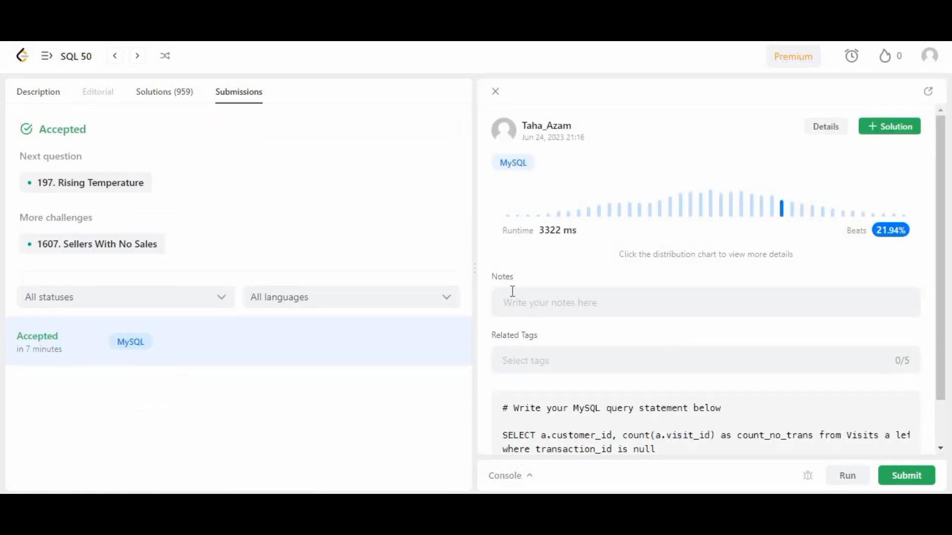
pyautogui.write('problem#08 solved')
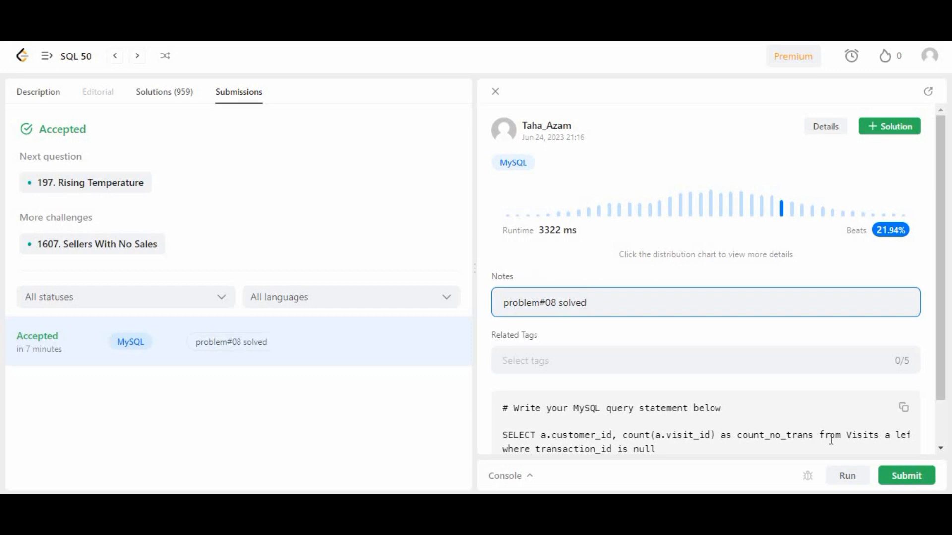
pyautogui.click(846, 475)
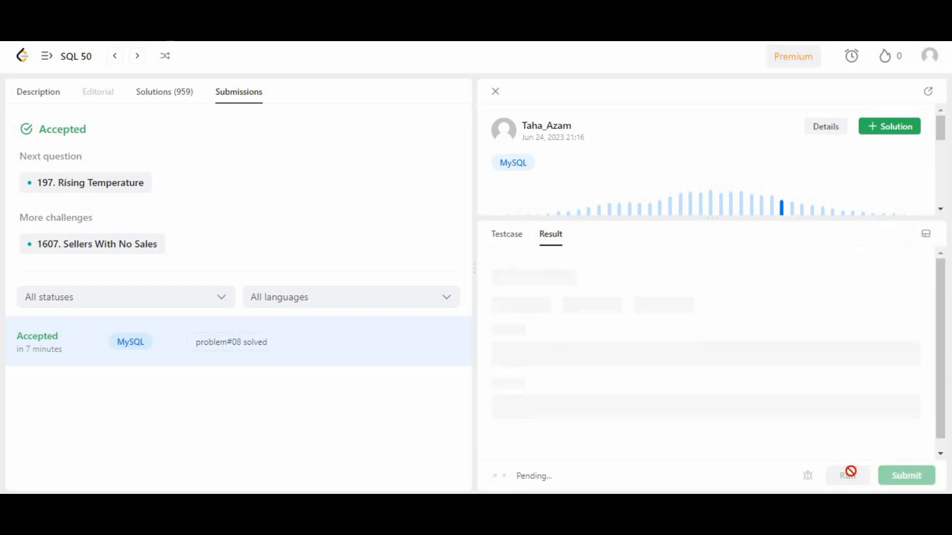